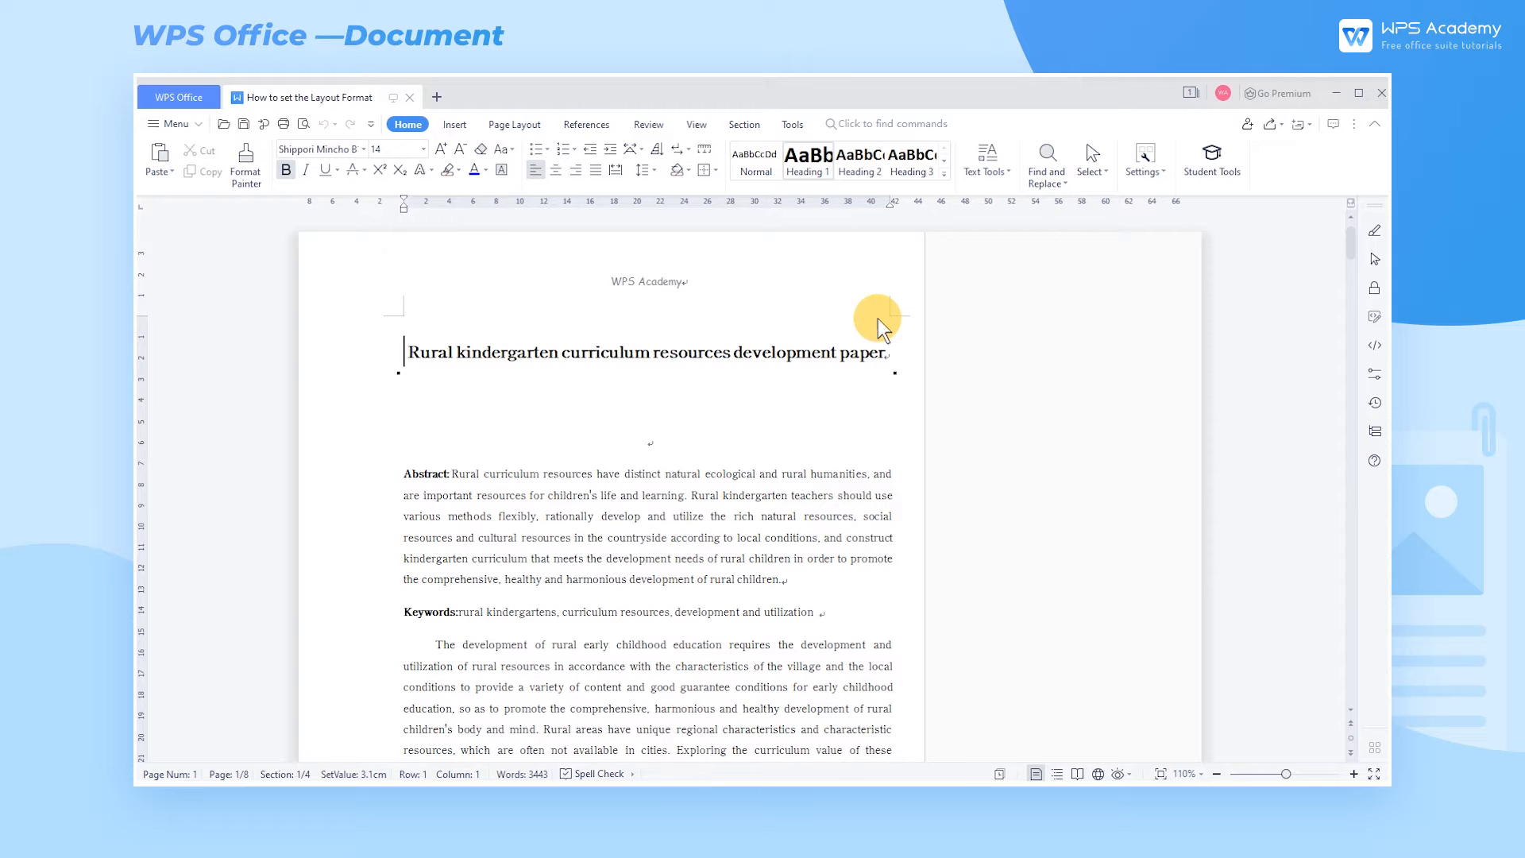
mouse_move(962, 486)
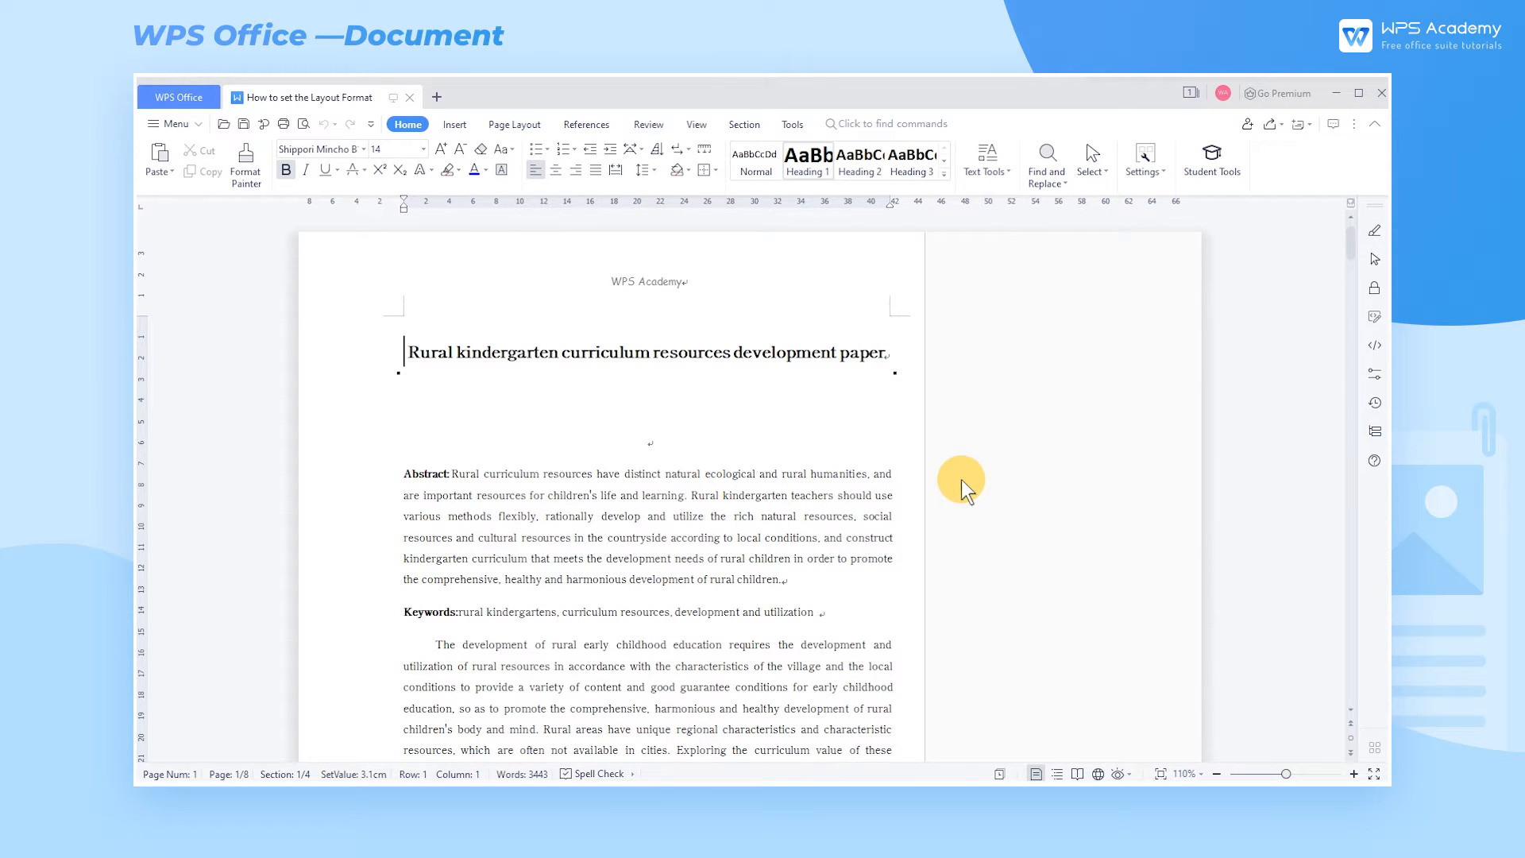
Show the Section Navigation Pane and jump to Section 2 at the characteristics heading
scroll(down, 3)
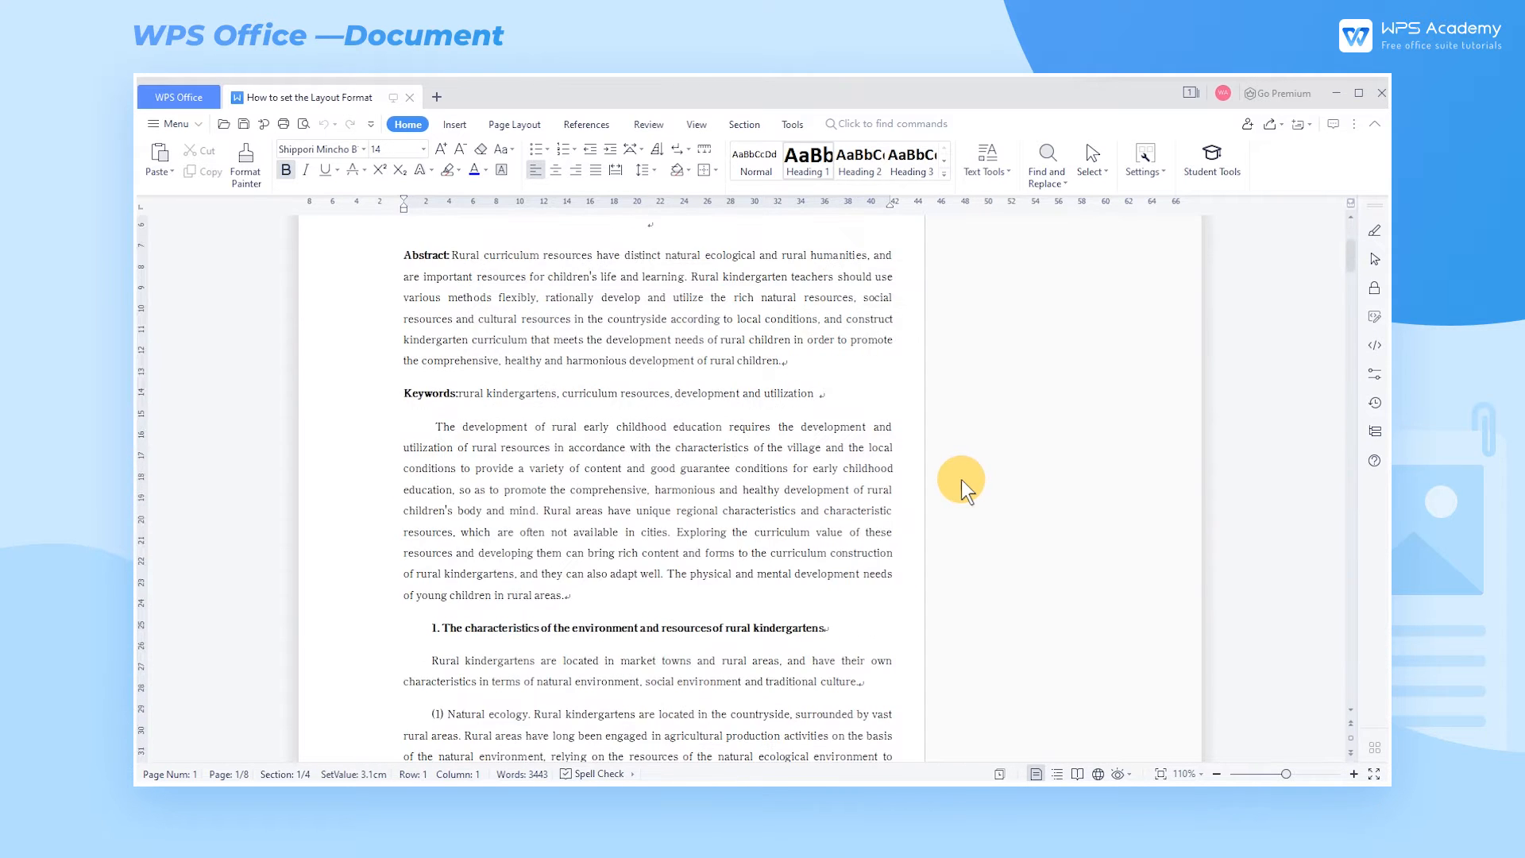
scroll(down, 3)
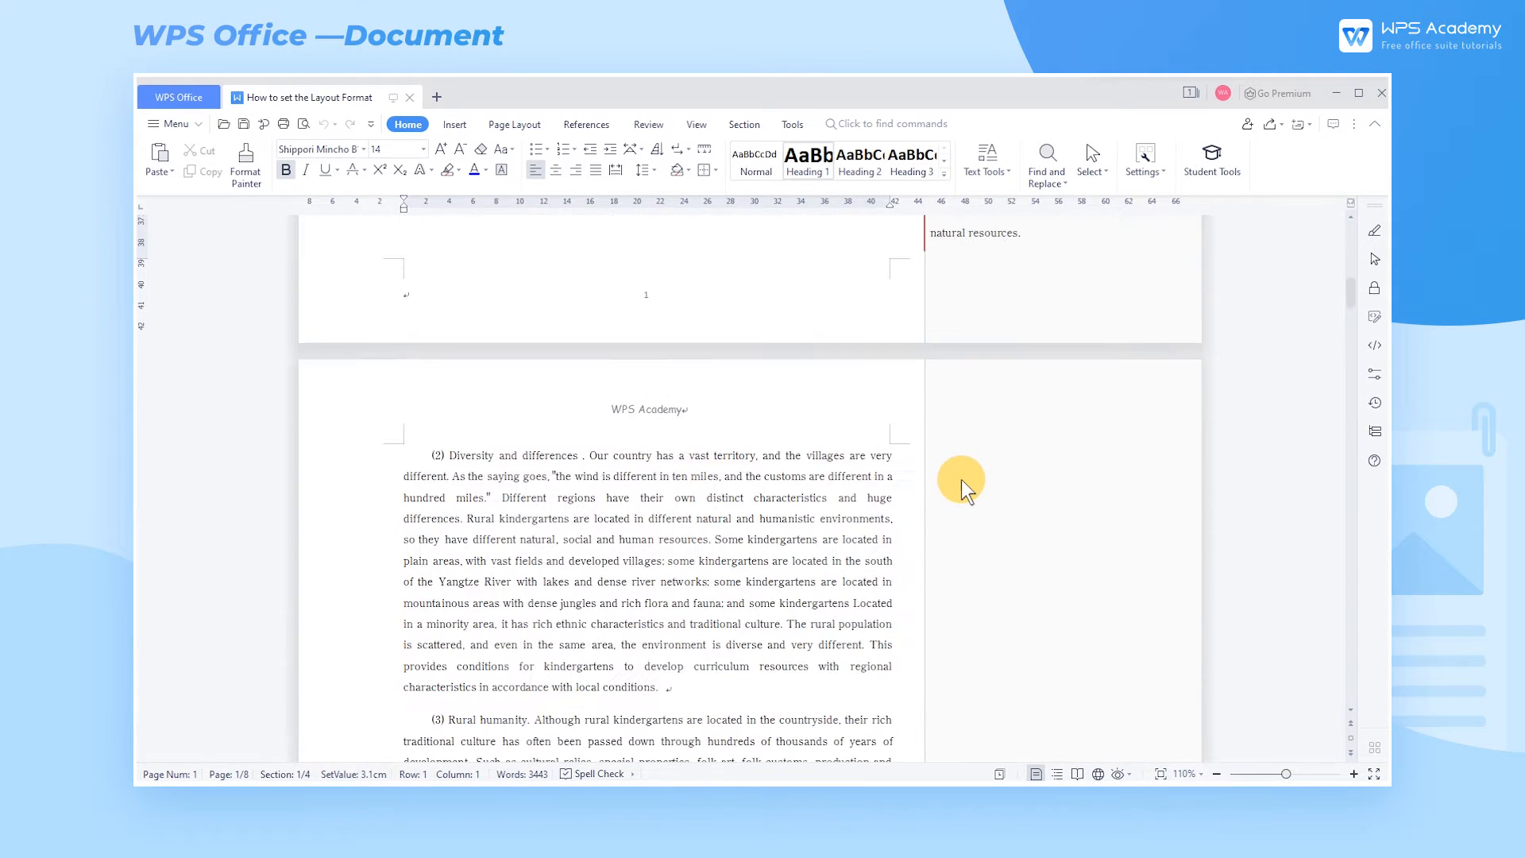
scroll(up, 3)
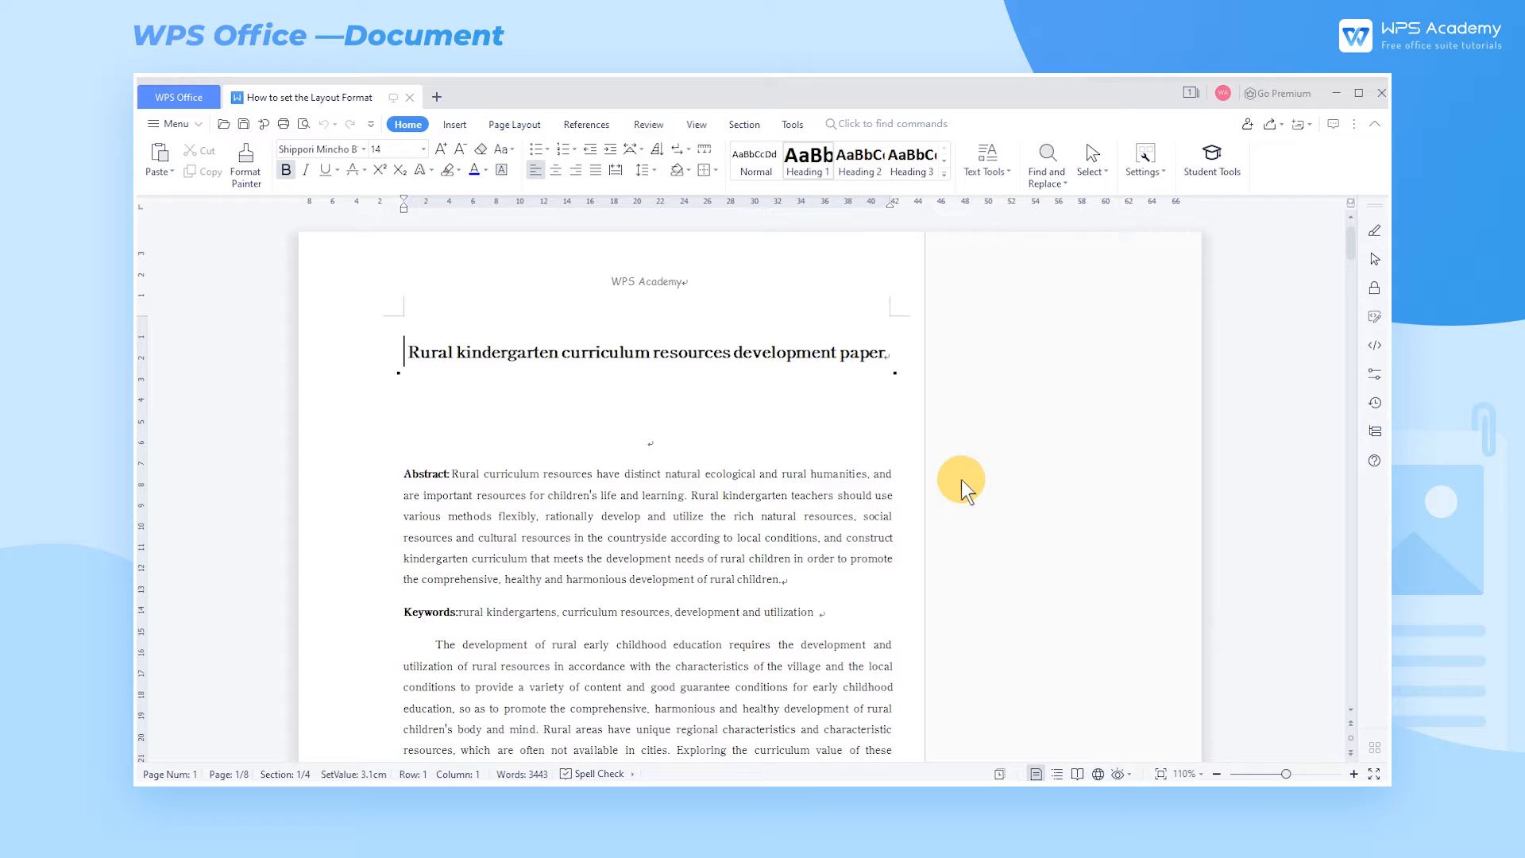
click(745, 124)
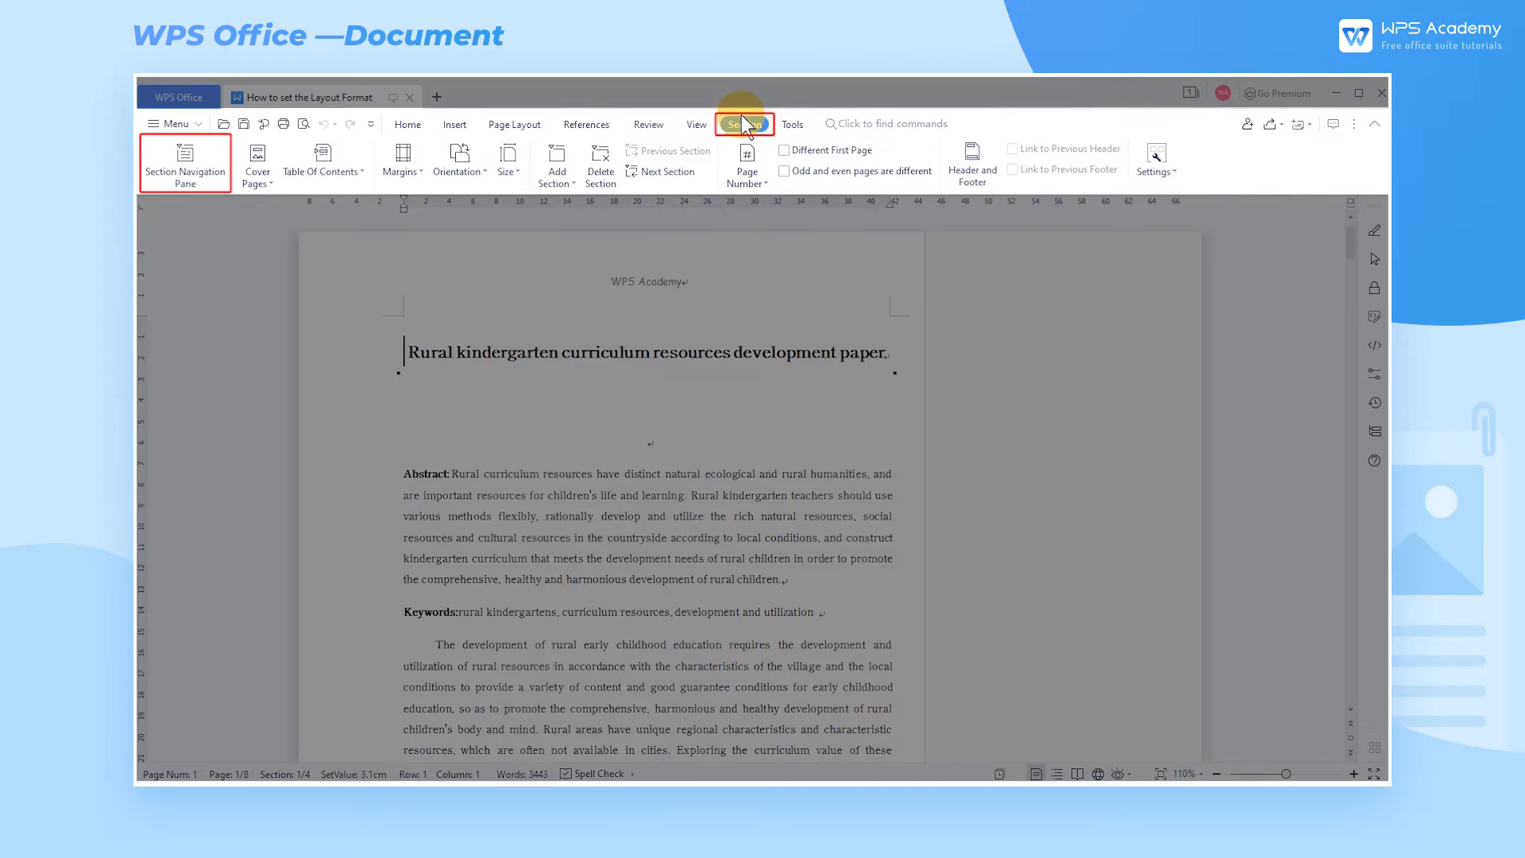
click(185, 162)
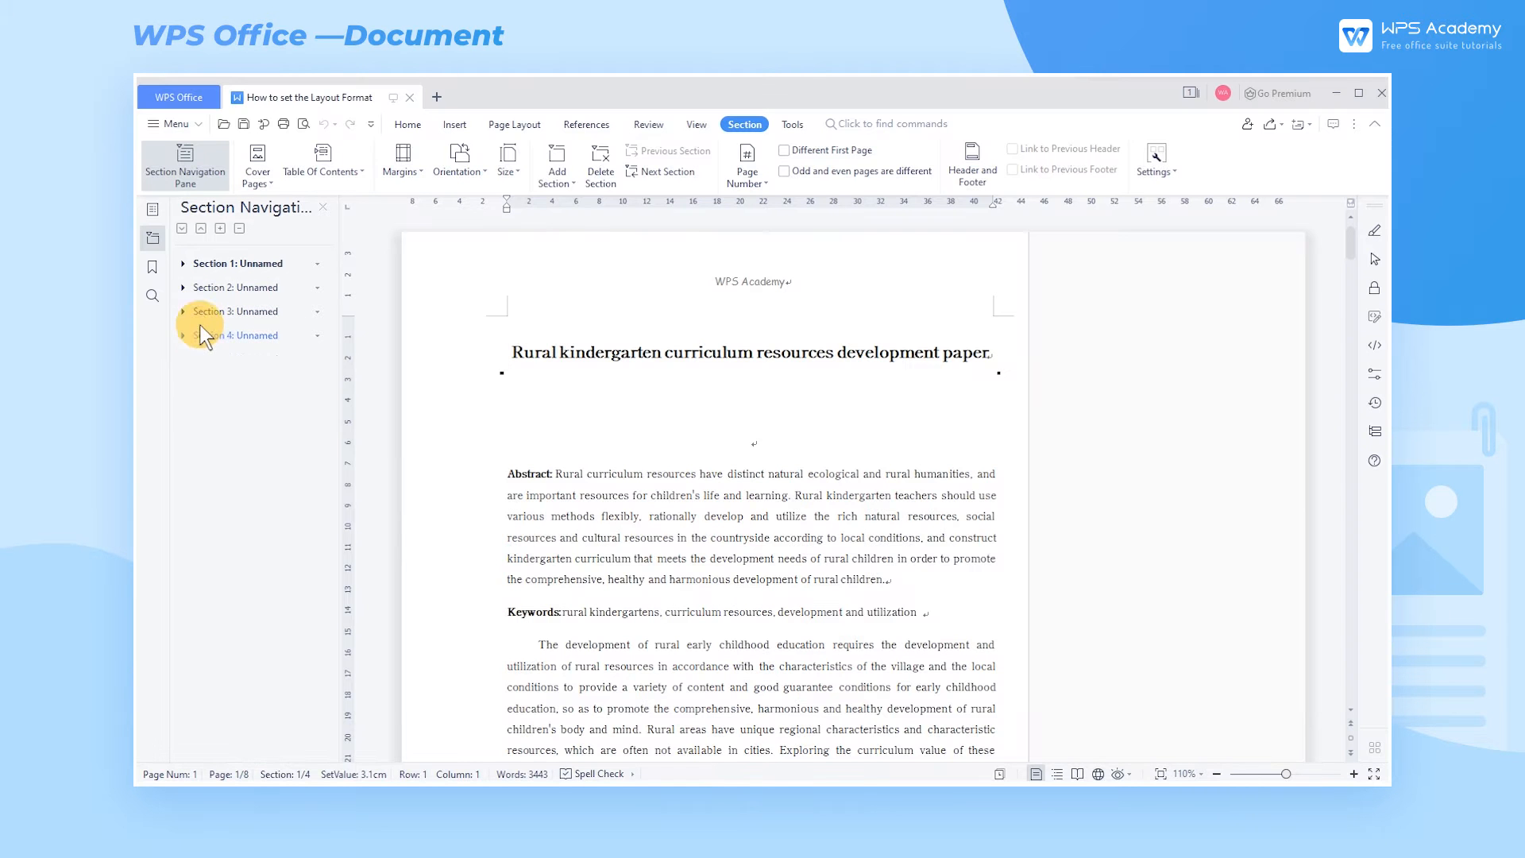
click(237, 287)
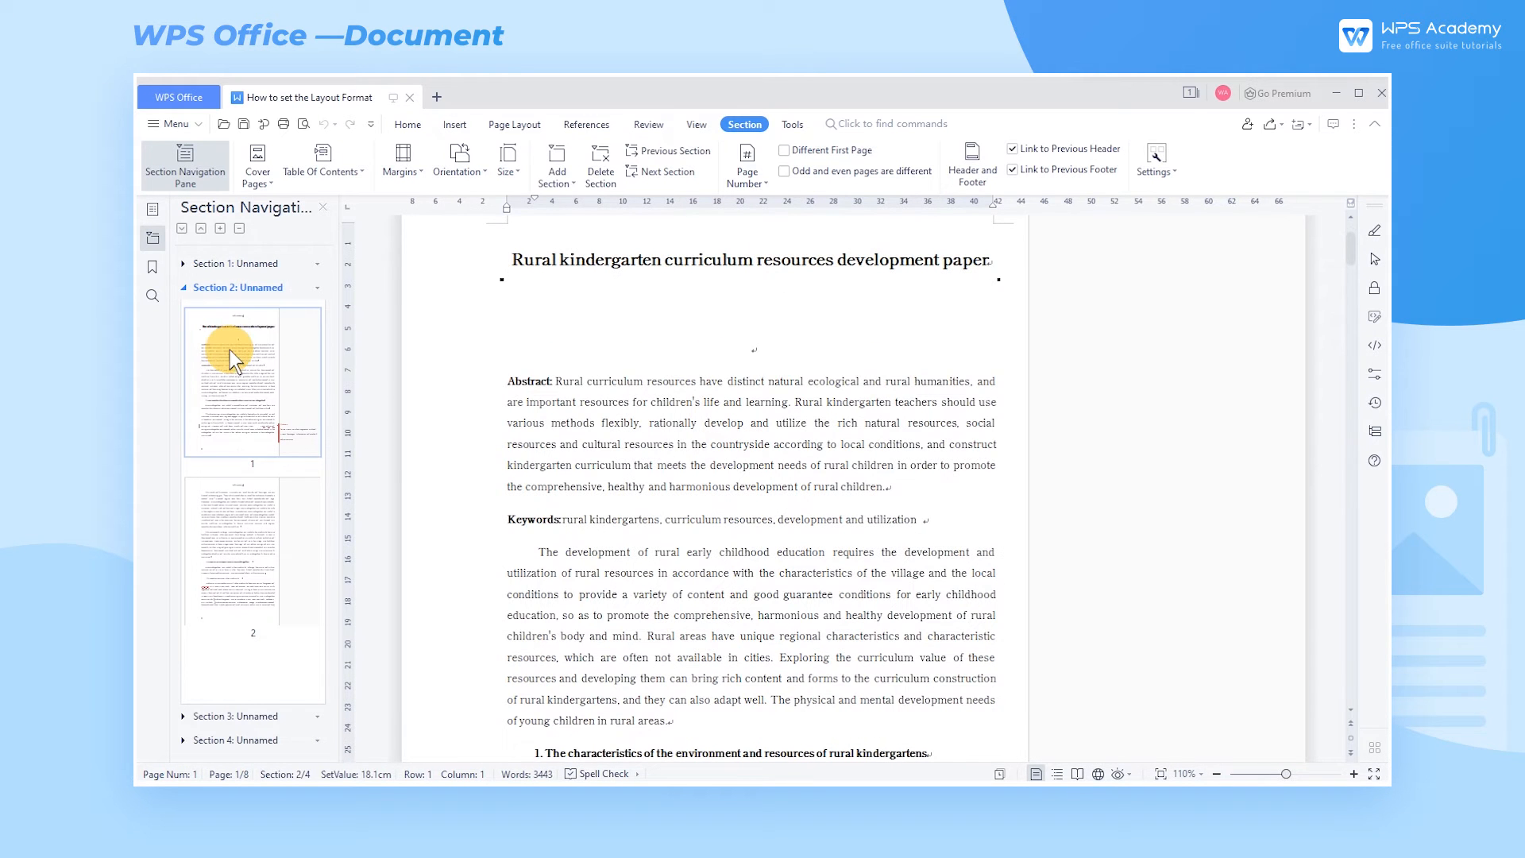
scroll(down, 3)
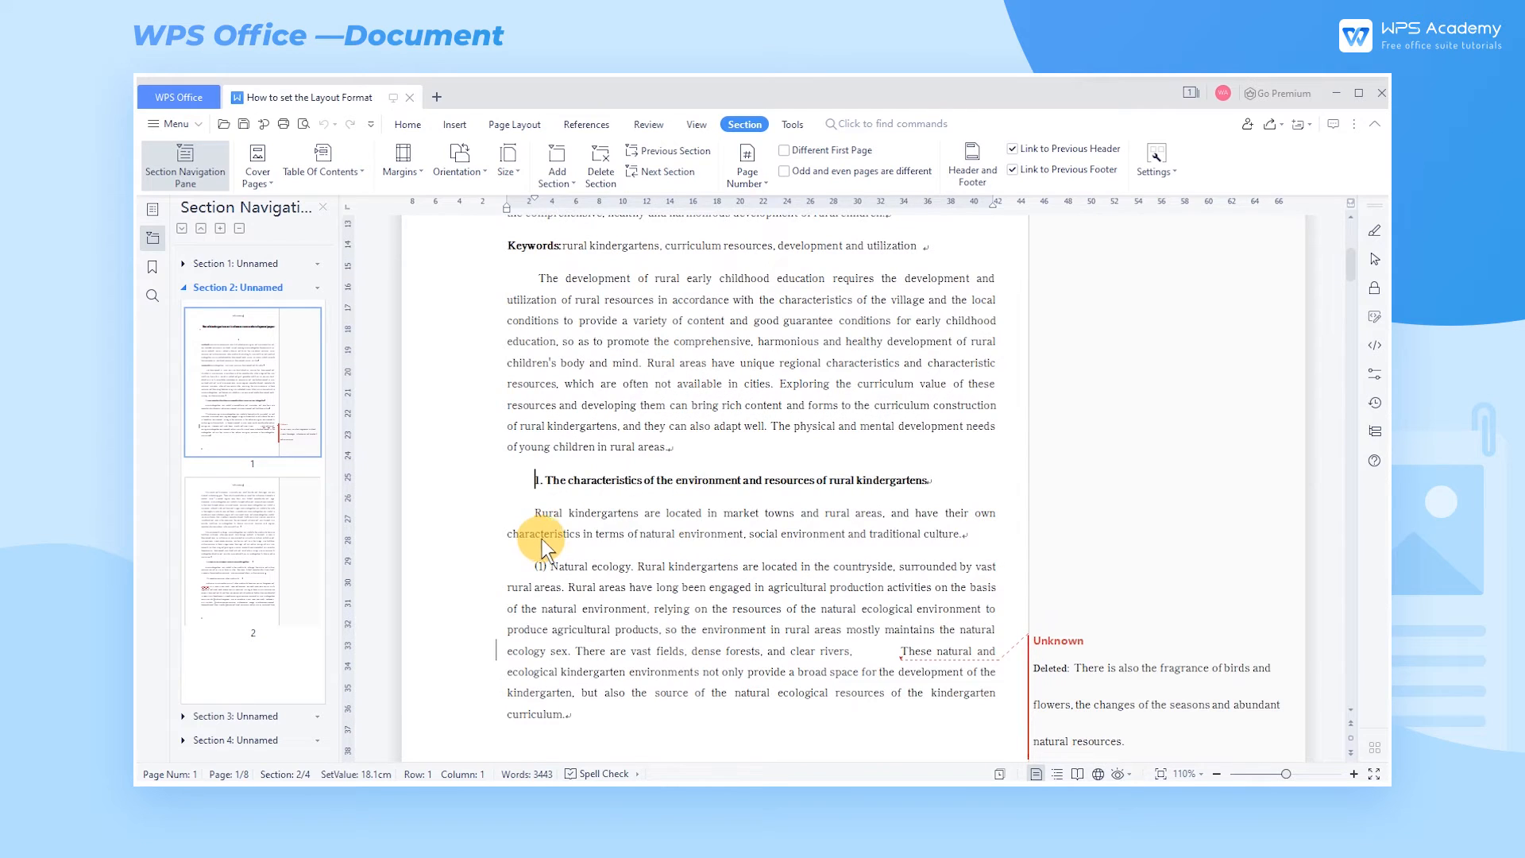
mouse_move(588, 498)
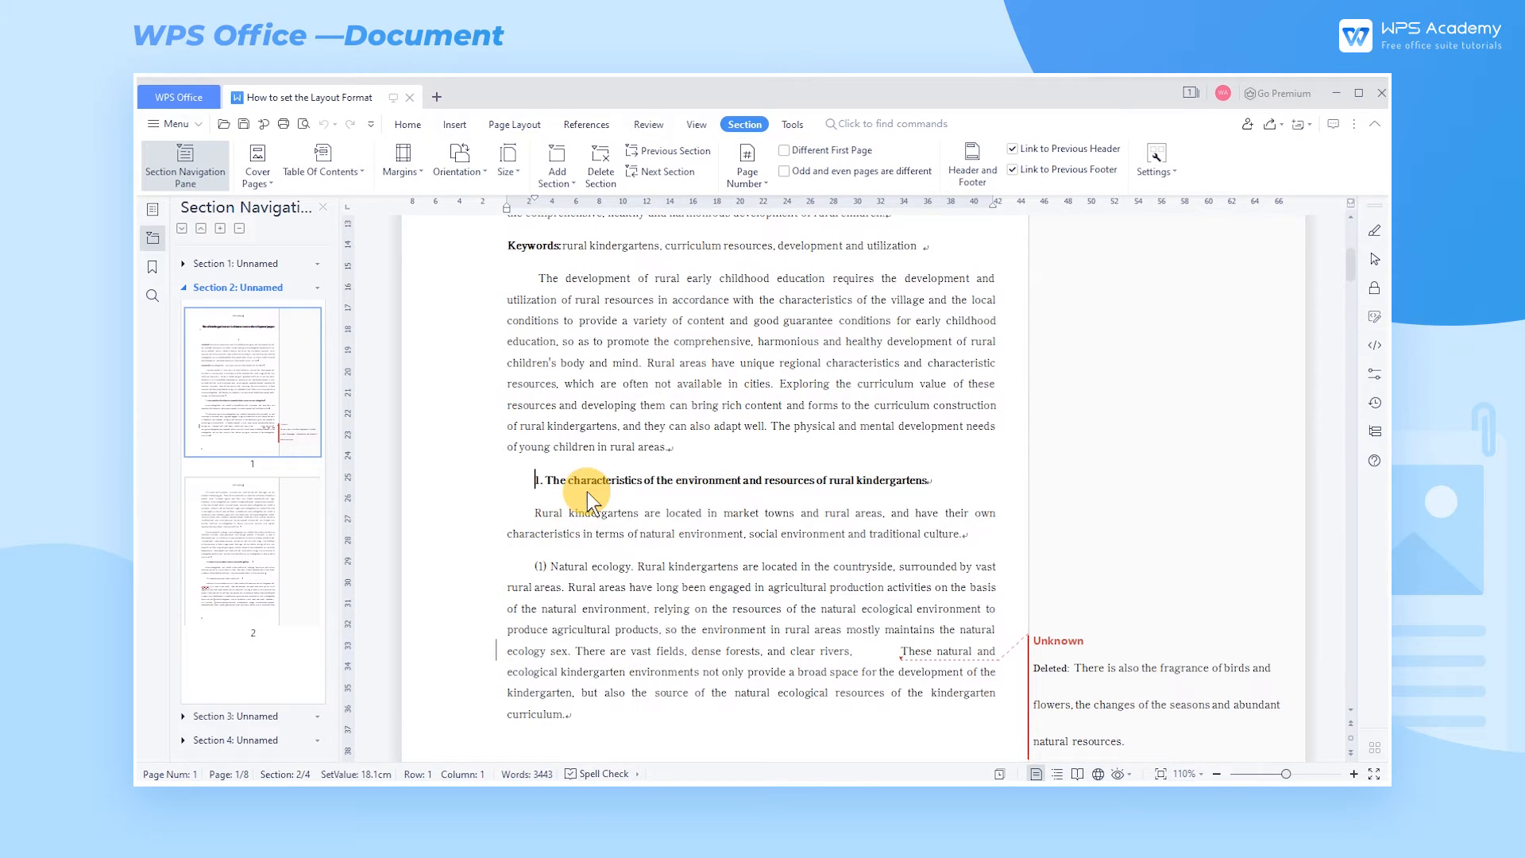
In Page Setup's Layout tab, set Section start to New page and confirm
click(514, 124)
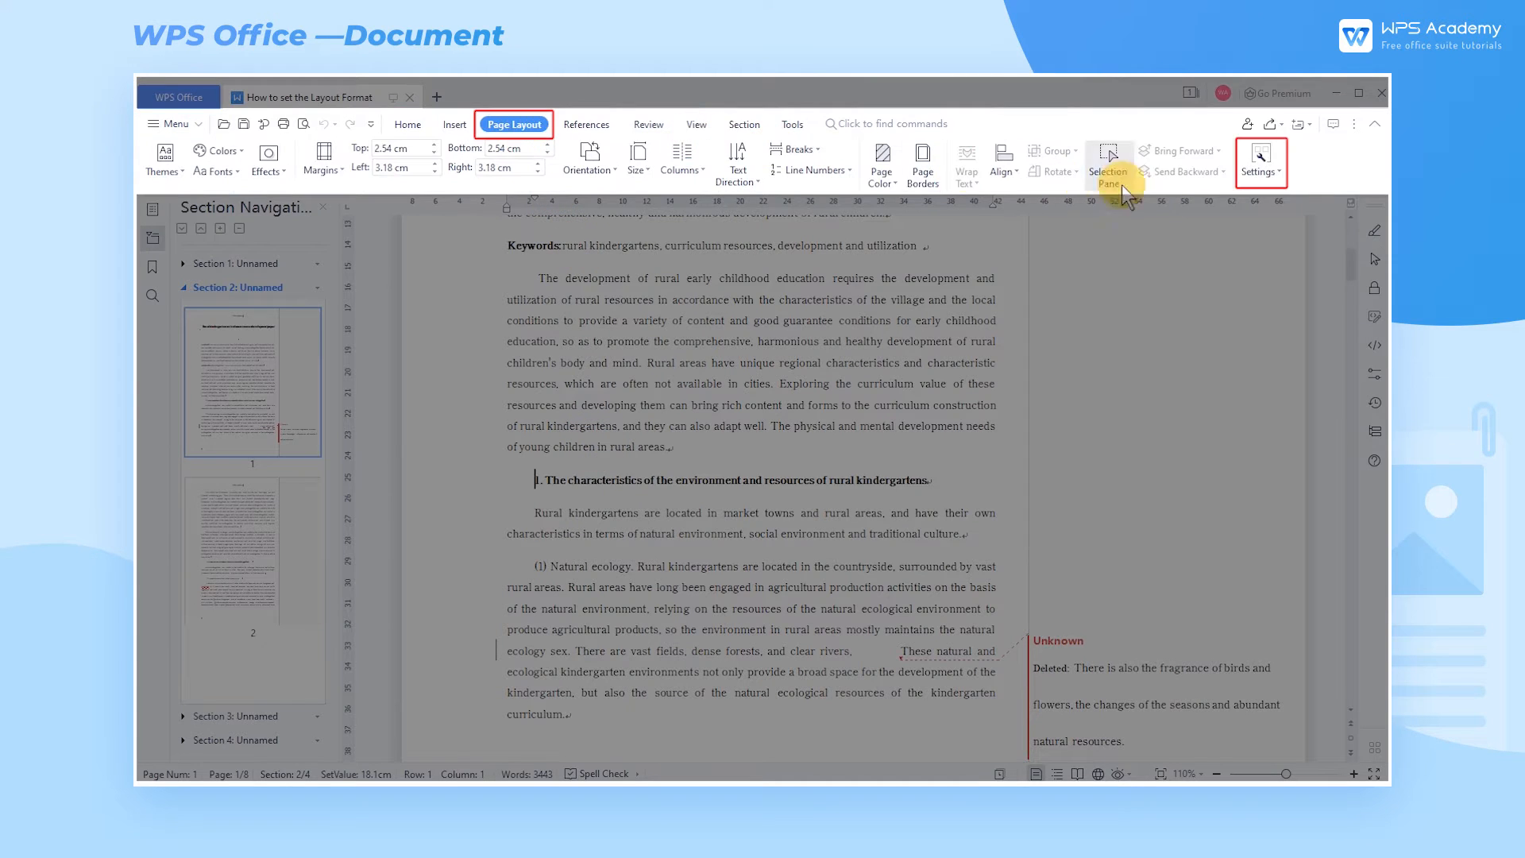
click(1258, 166)
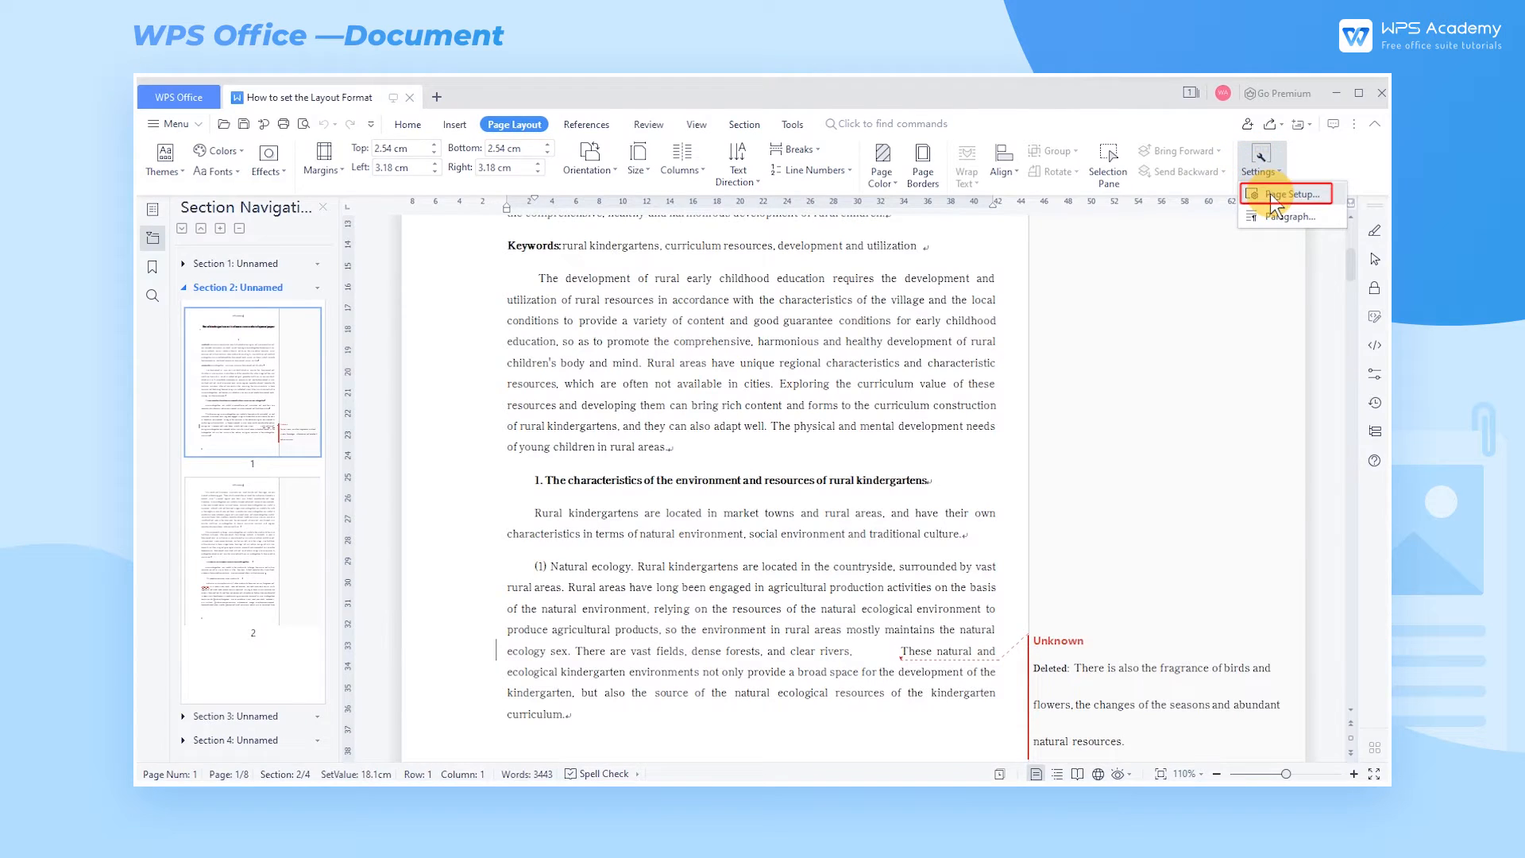
click(1289, 192)
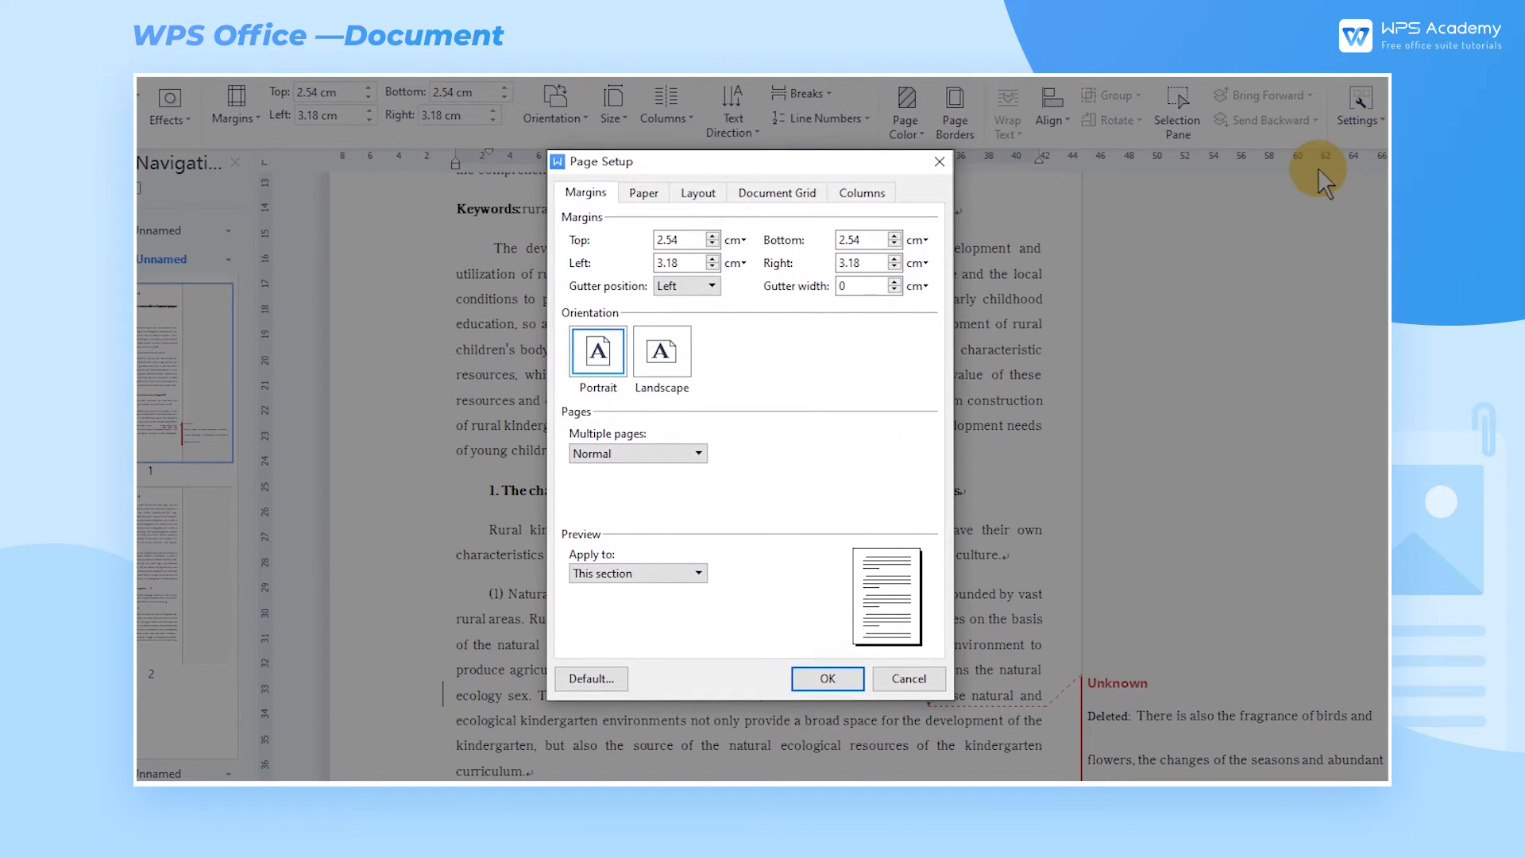
click(698, 192)
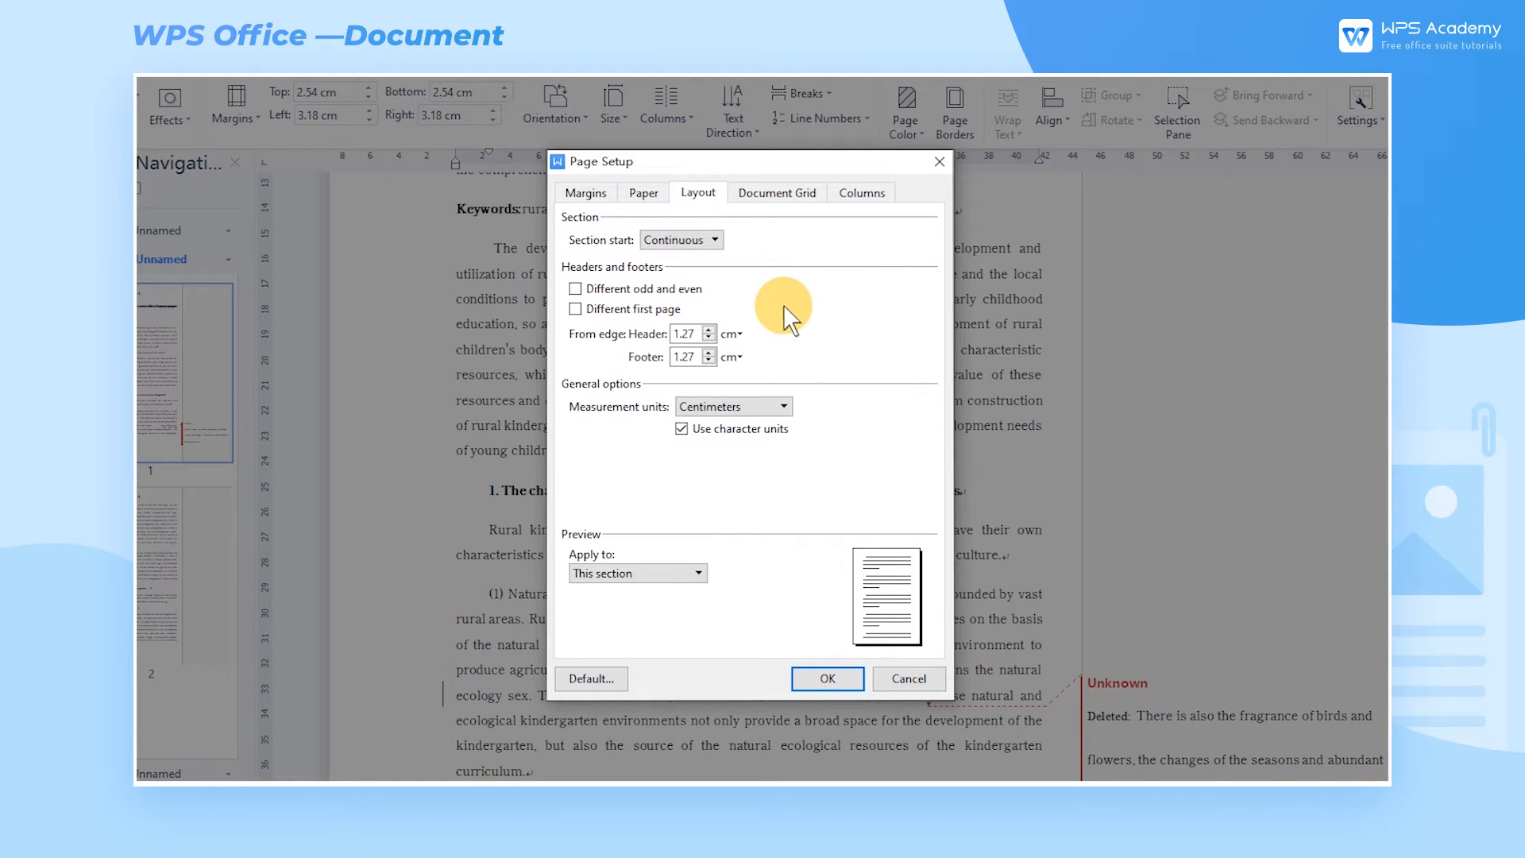
click(715, 239)
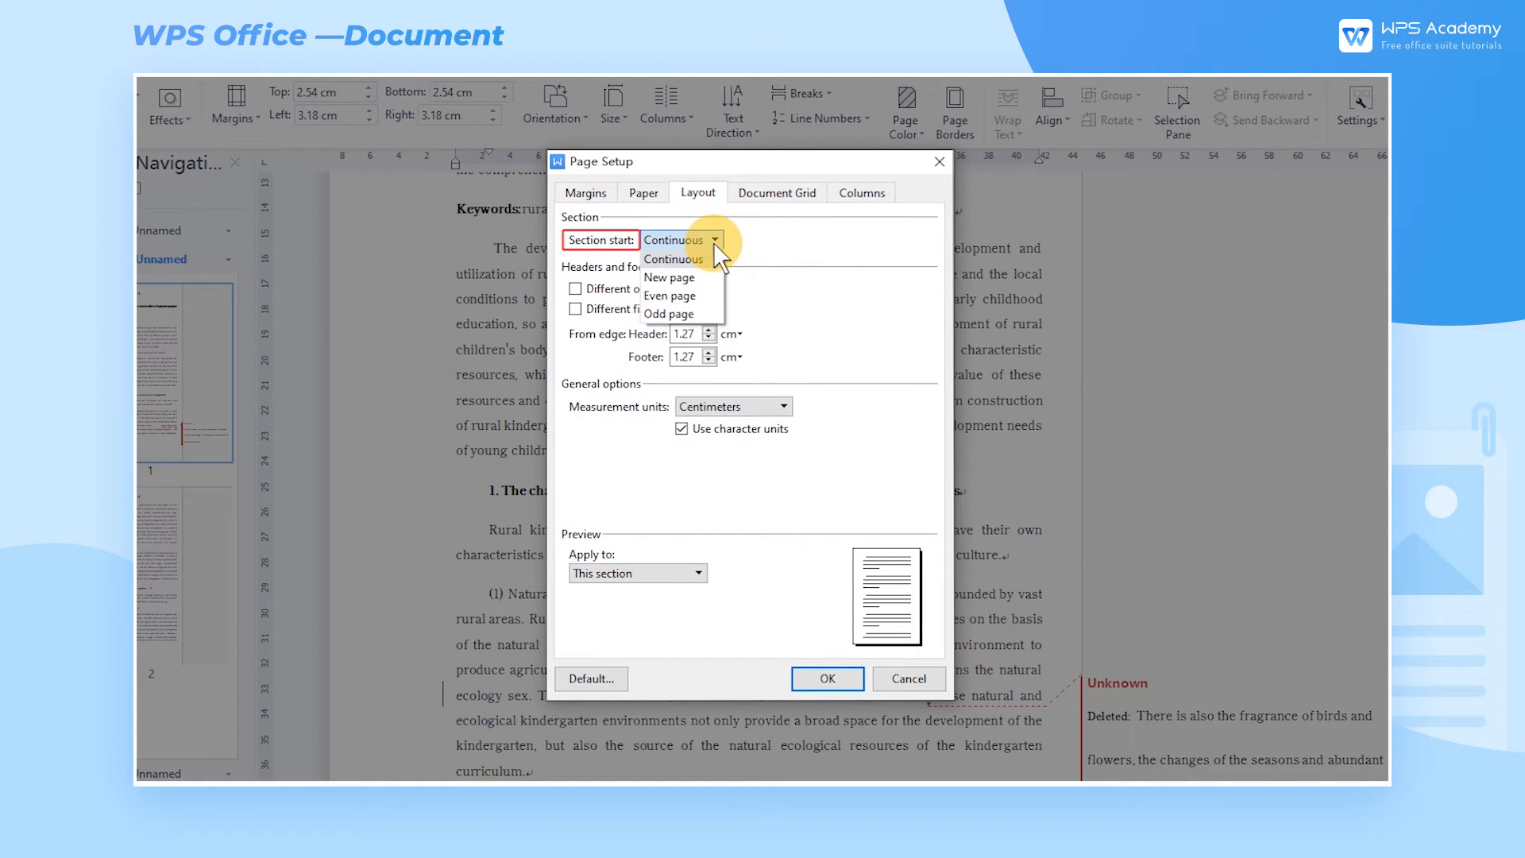
click(668, 277)
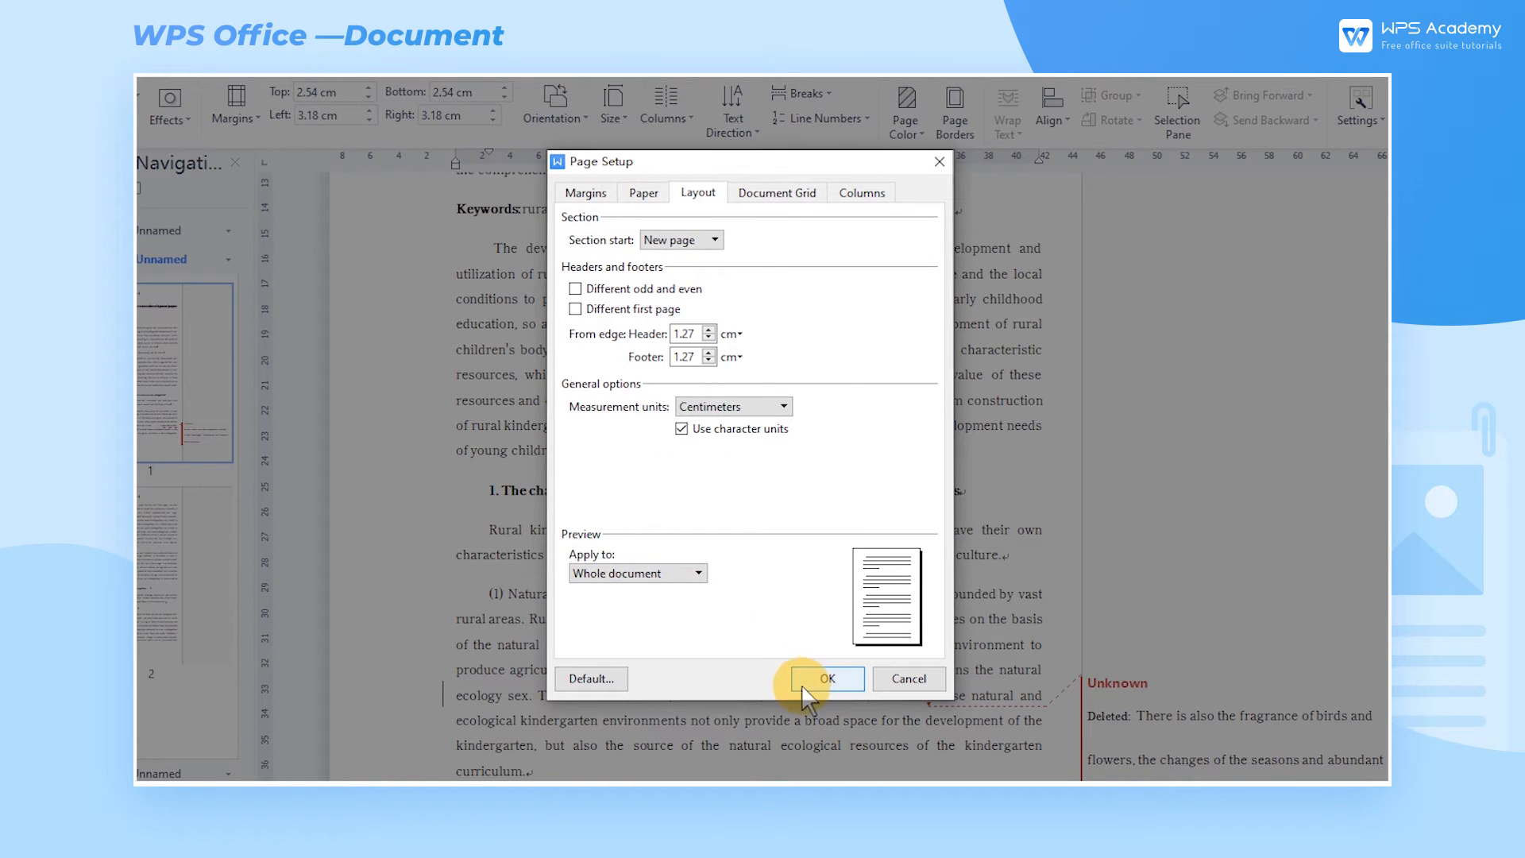
click(827, 678)
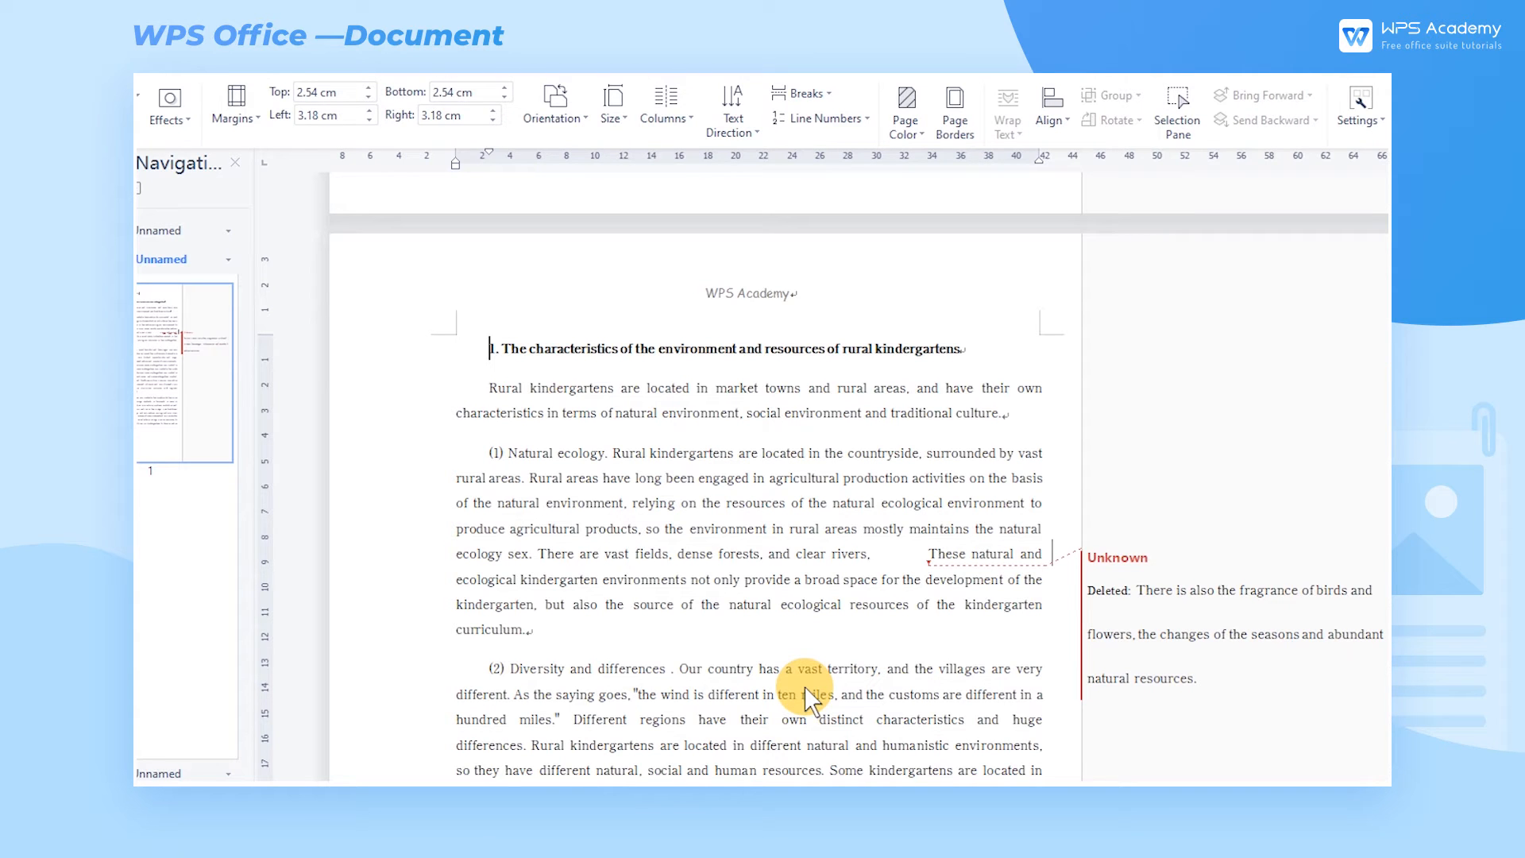
Reopen the Page Setup Layout tab to confirm the section starts on a new page
click(699, 191)
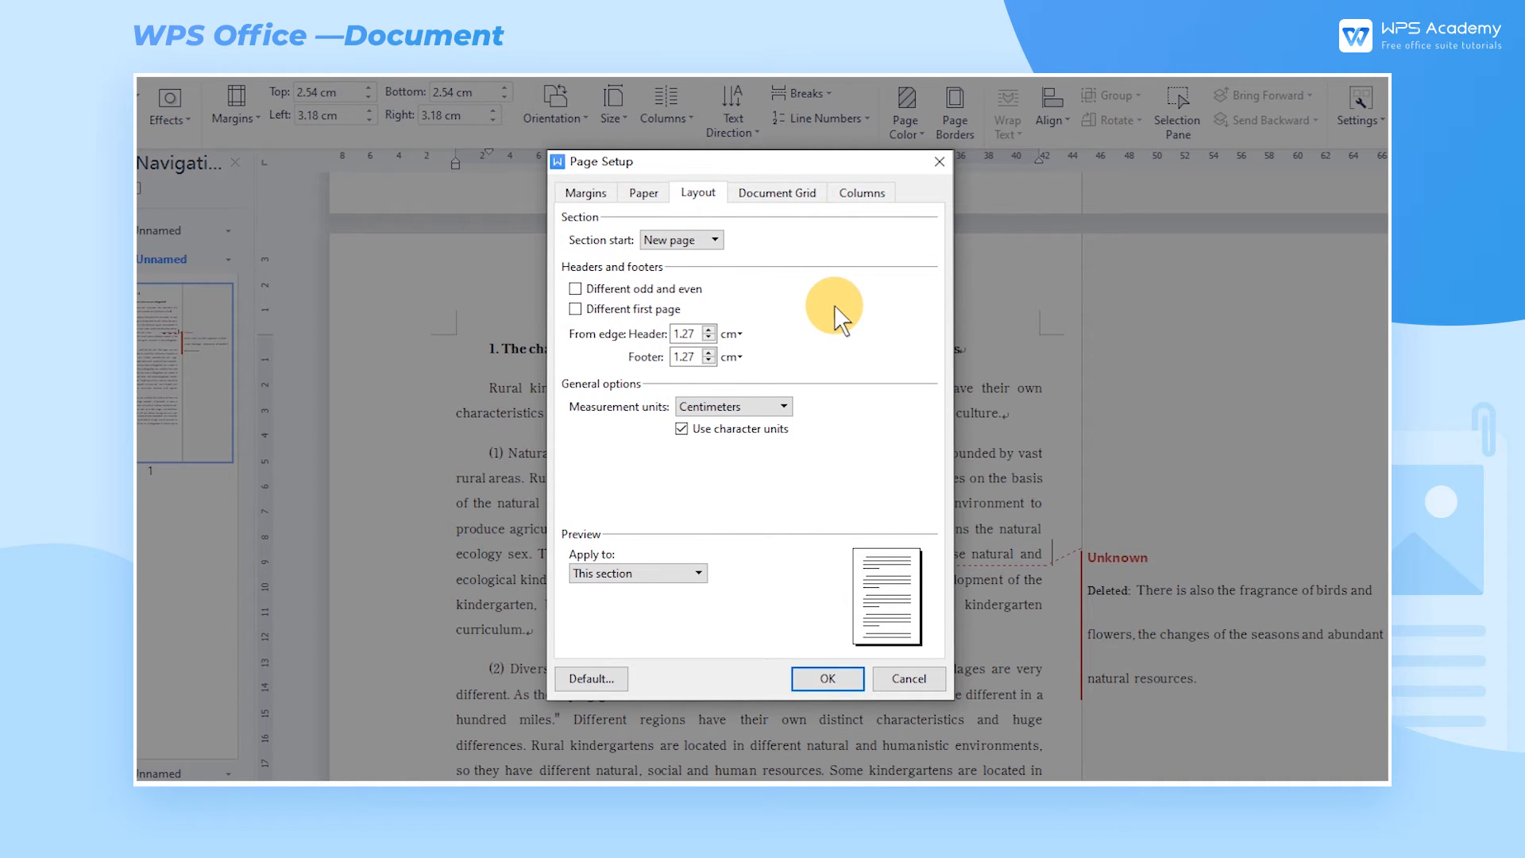
click(826, 677)
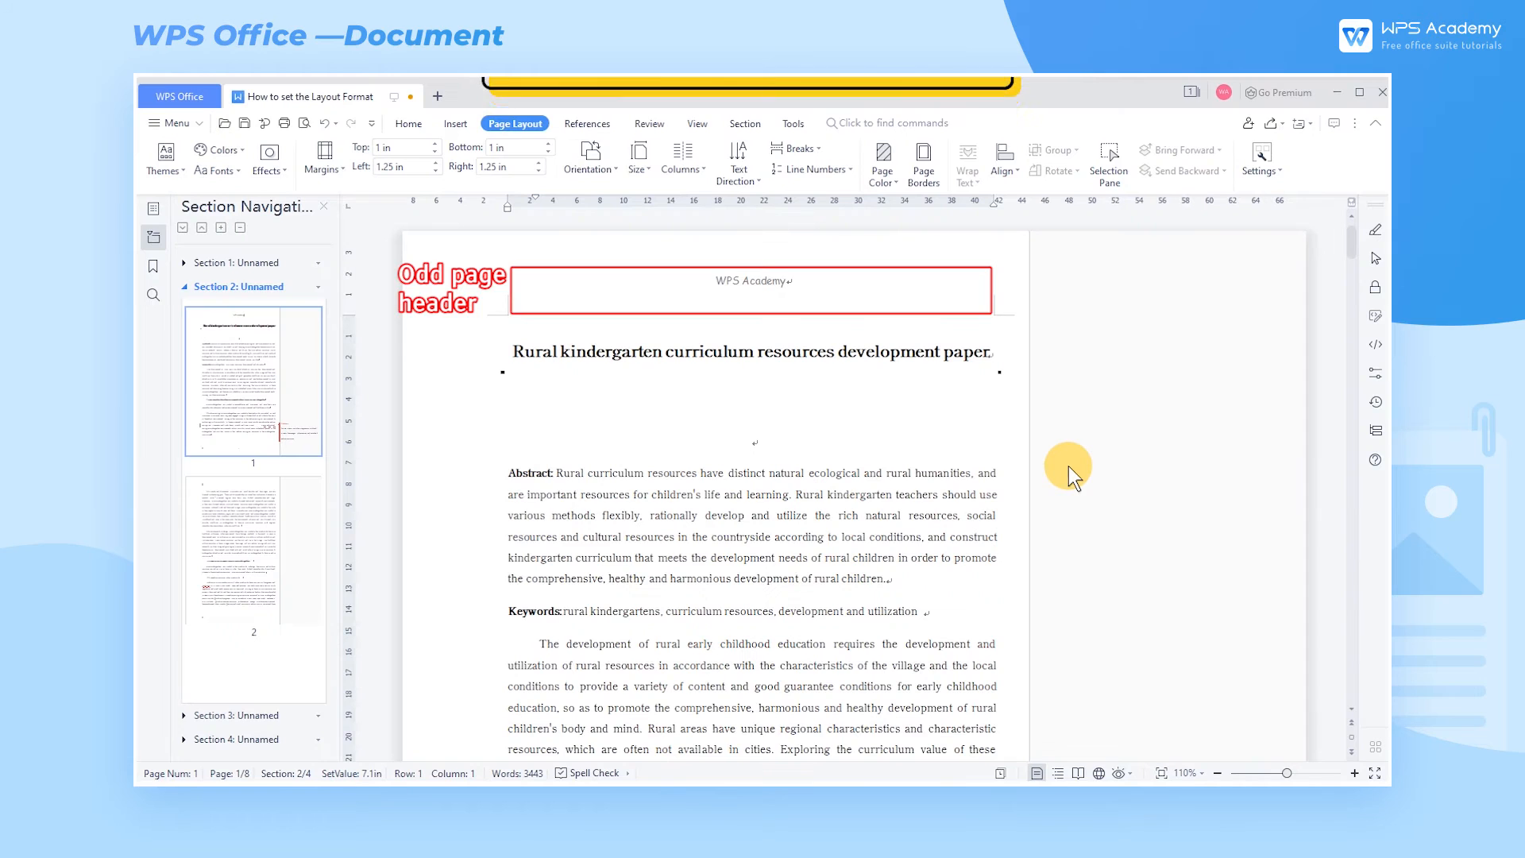
scroll(down, 3)
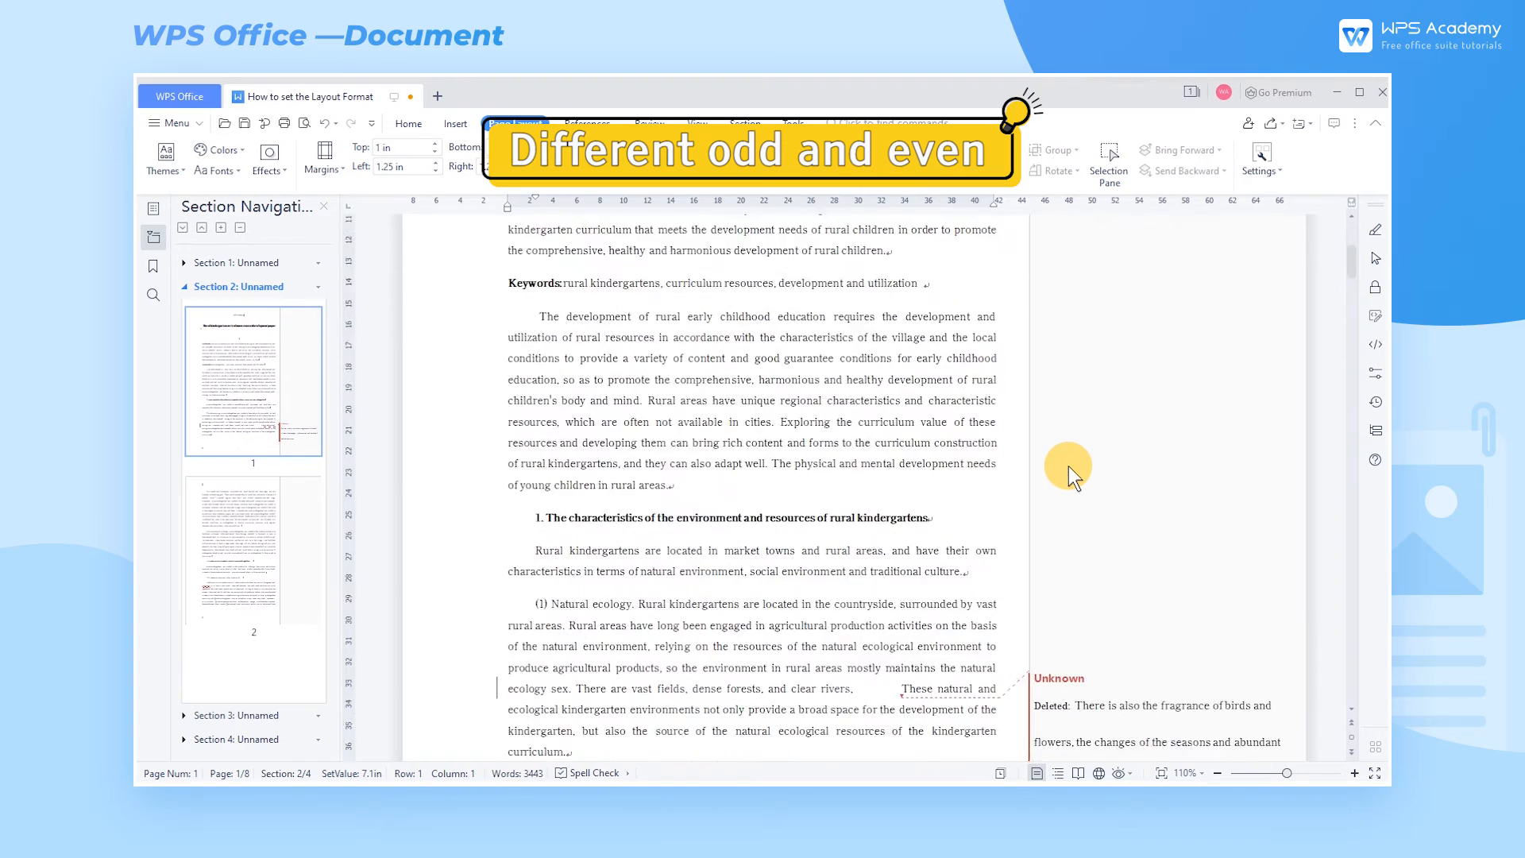
click(515, 123)
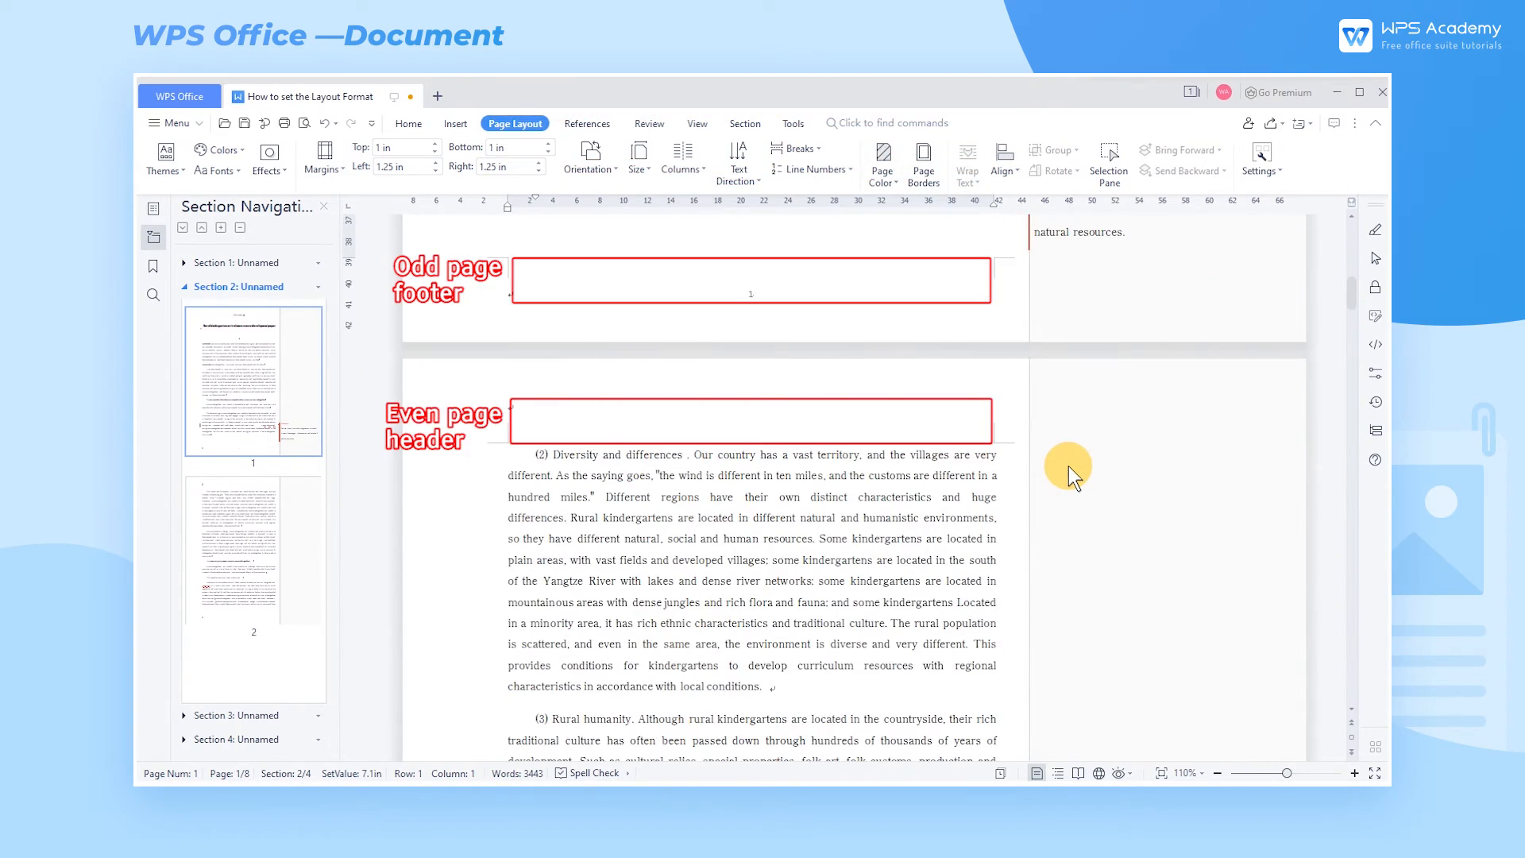
scroll(down, 3)
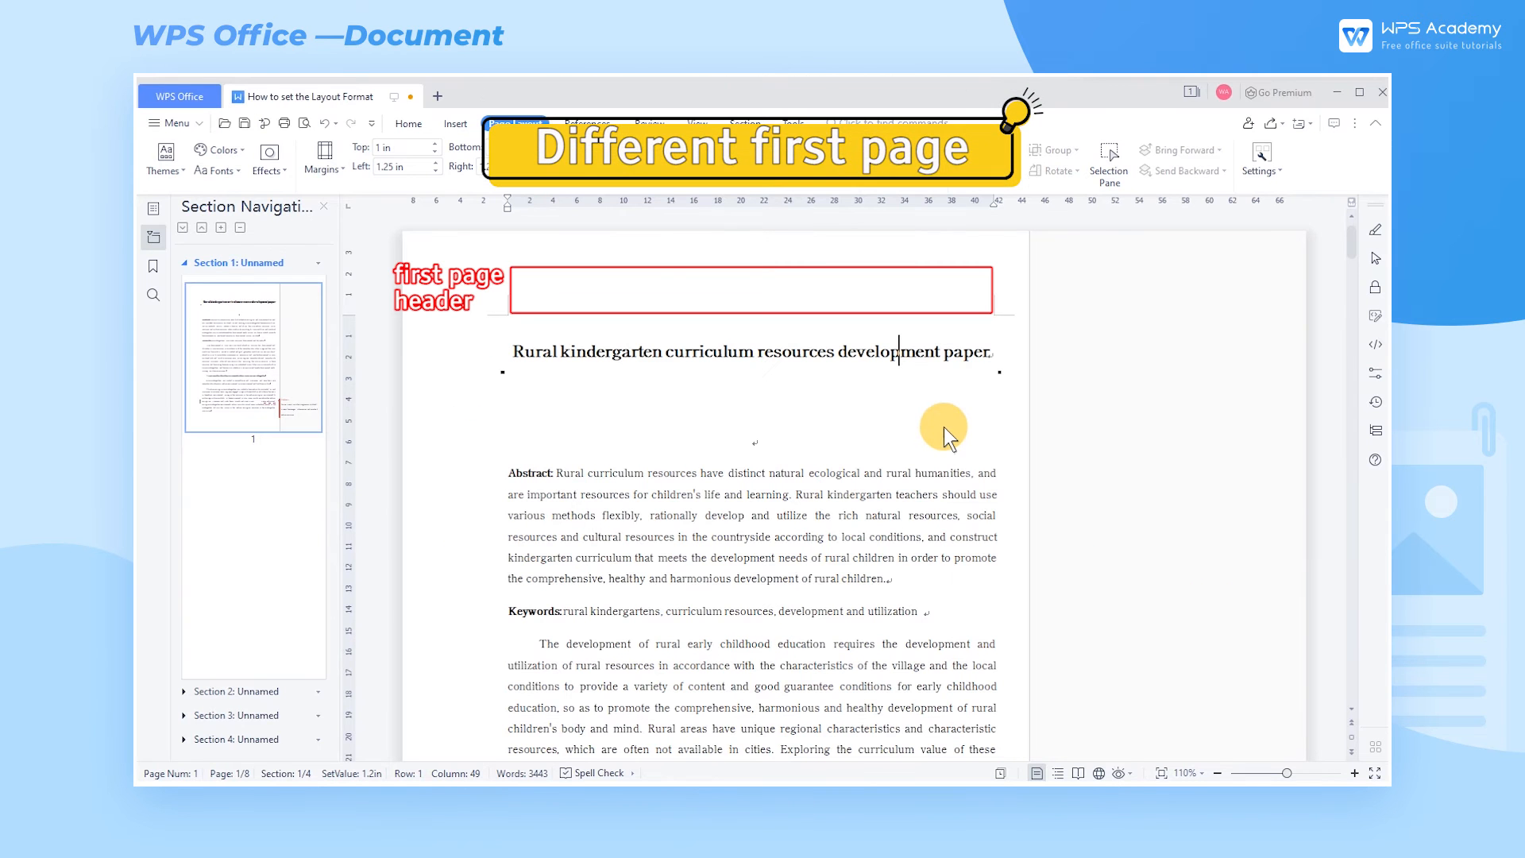
scroll(down, 3)
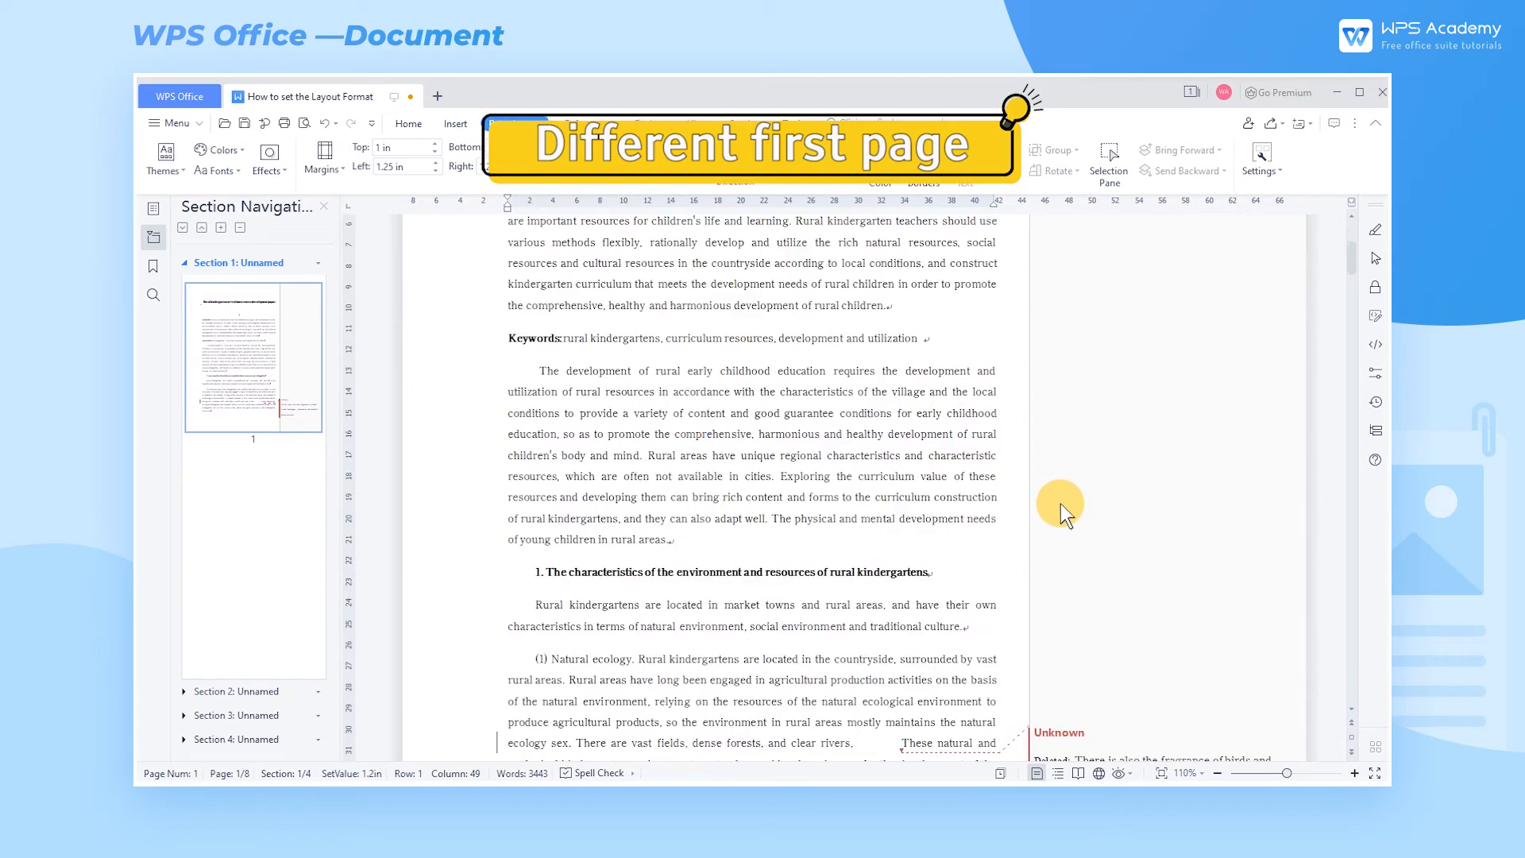
click(516, 124)
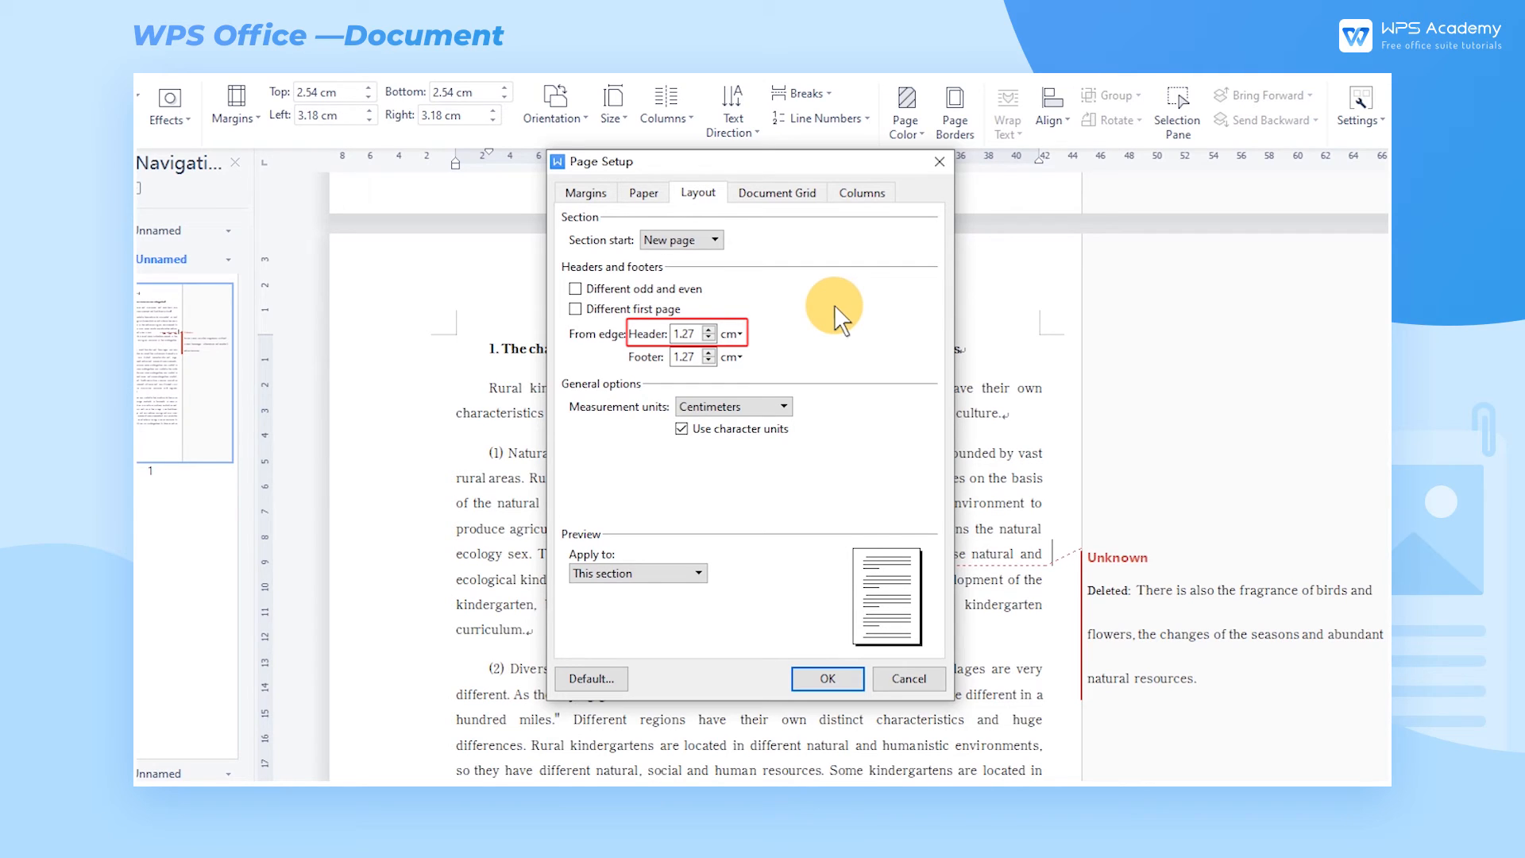
Enter 3 cm as the header's From edge distance and confirm
click(686, 333)
text(3)
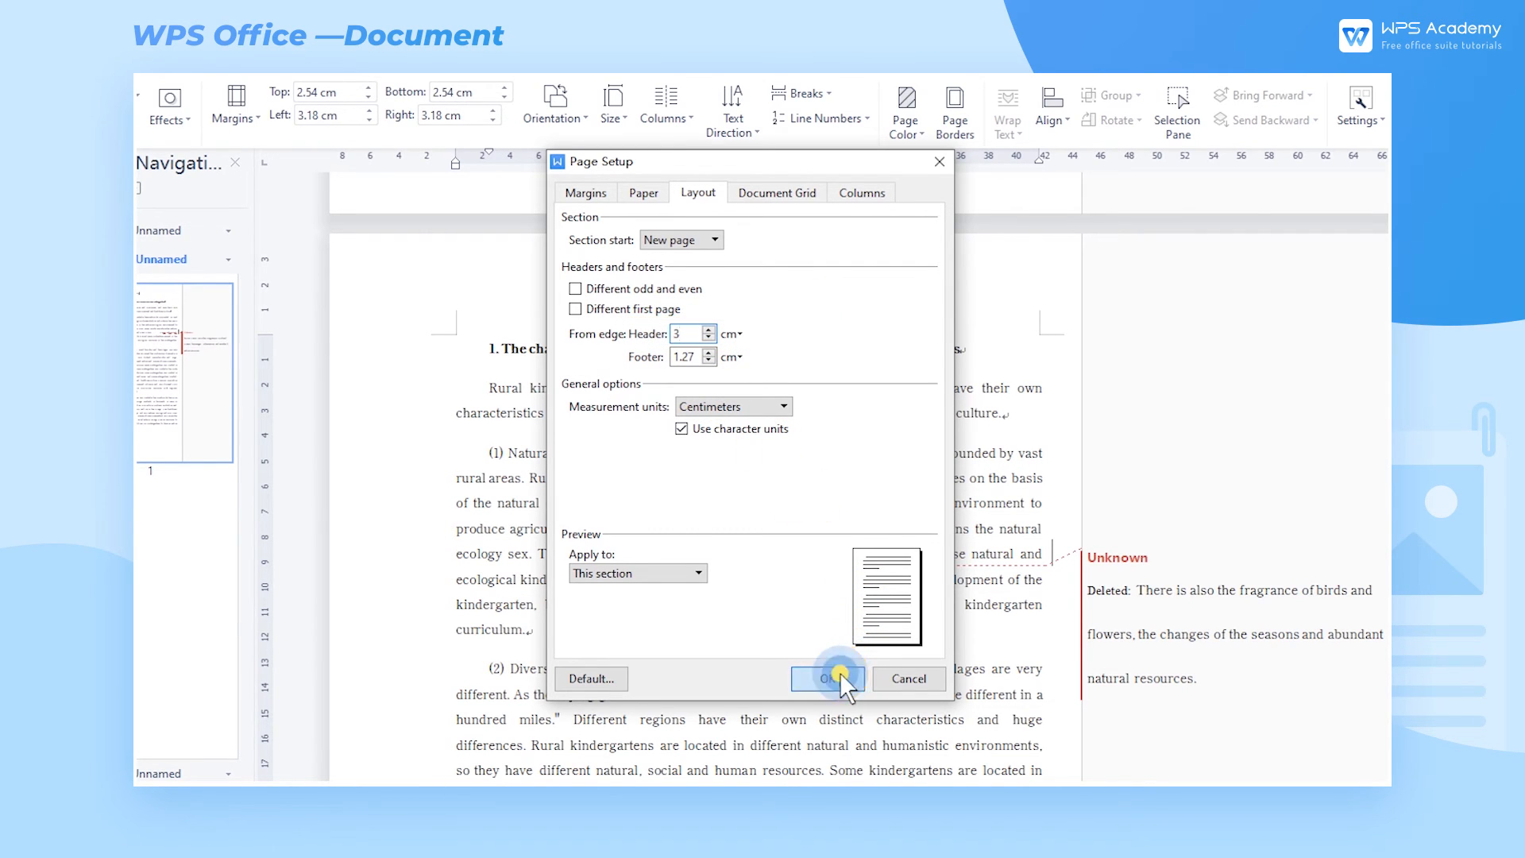
click(826, 678)
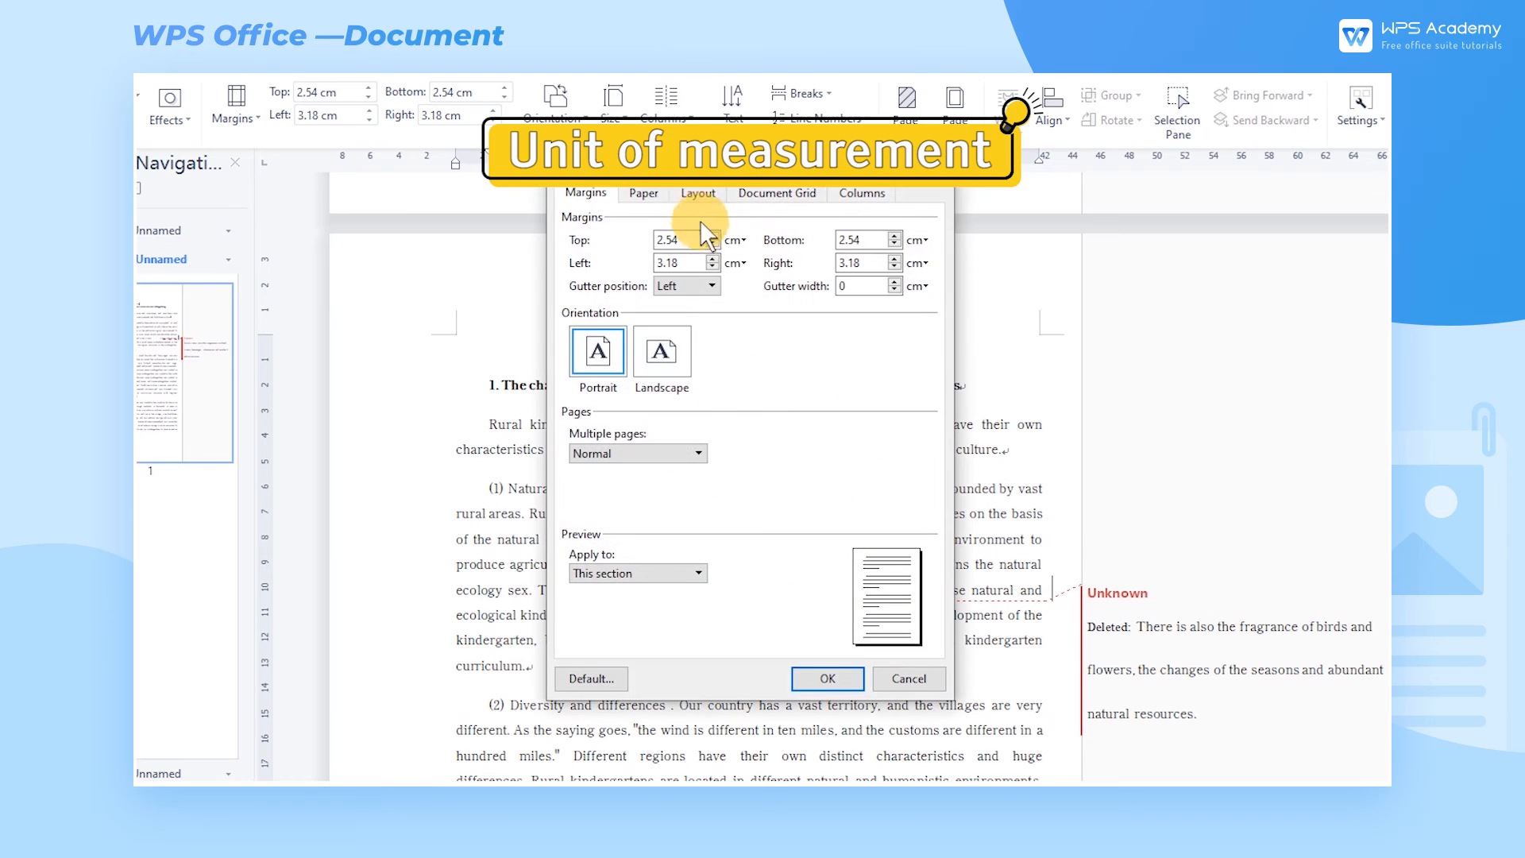
Change measurement units to Inches and verify the Margins presets now list inches
click(698, 192)
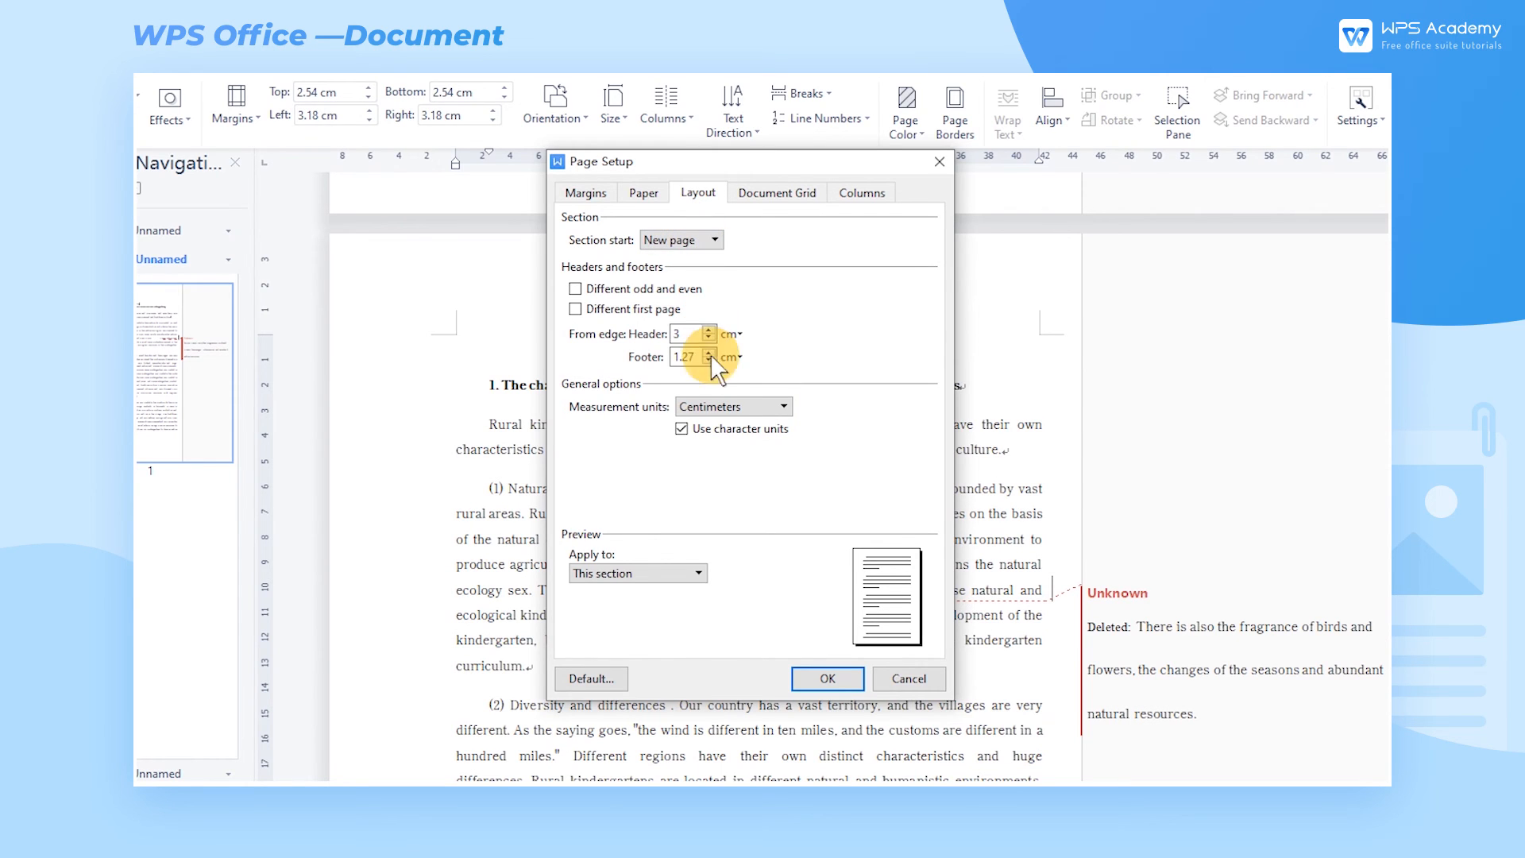
click(733, 406)
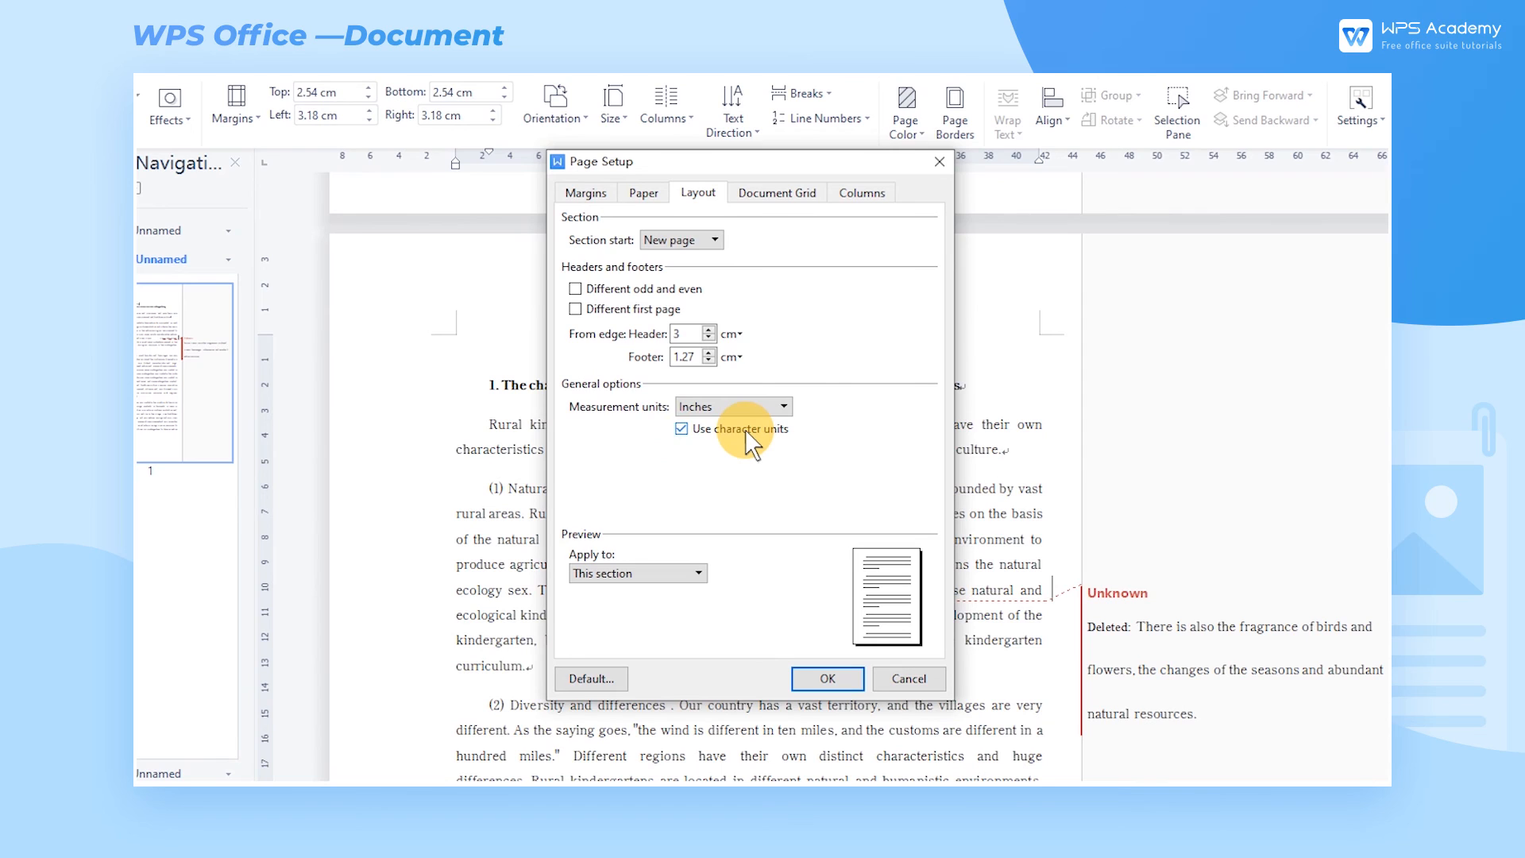
click(681, 429)
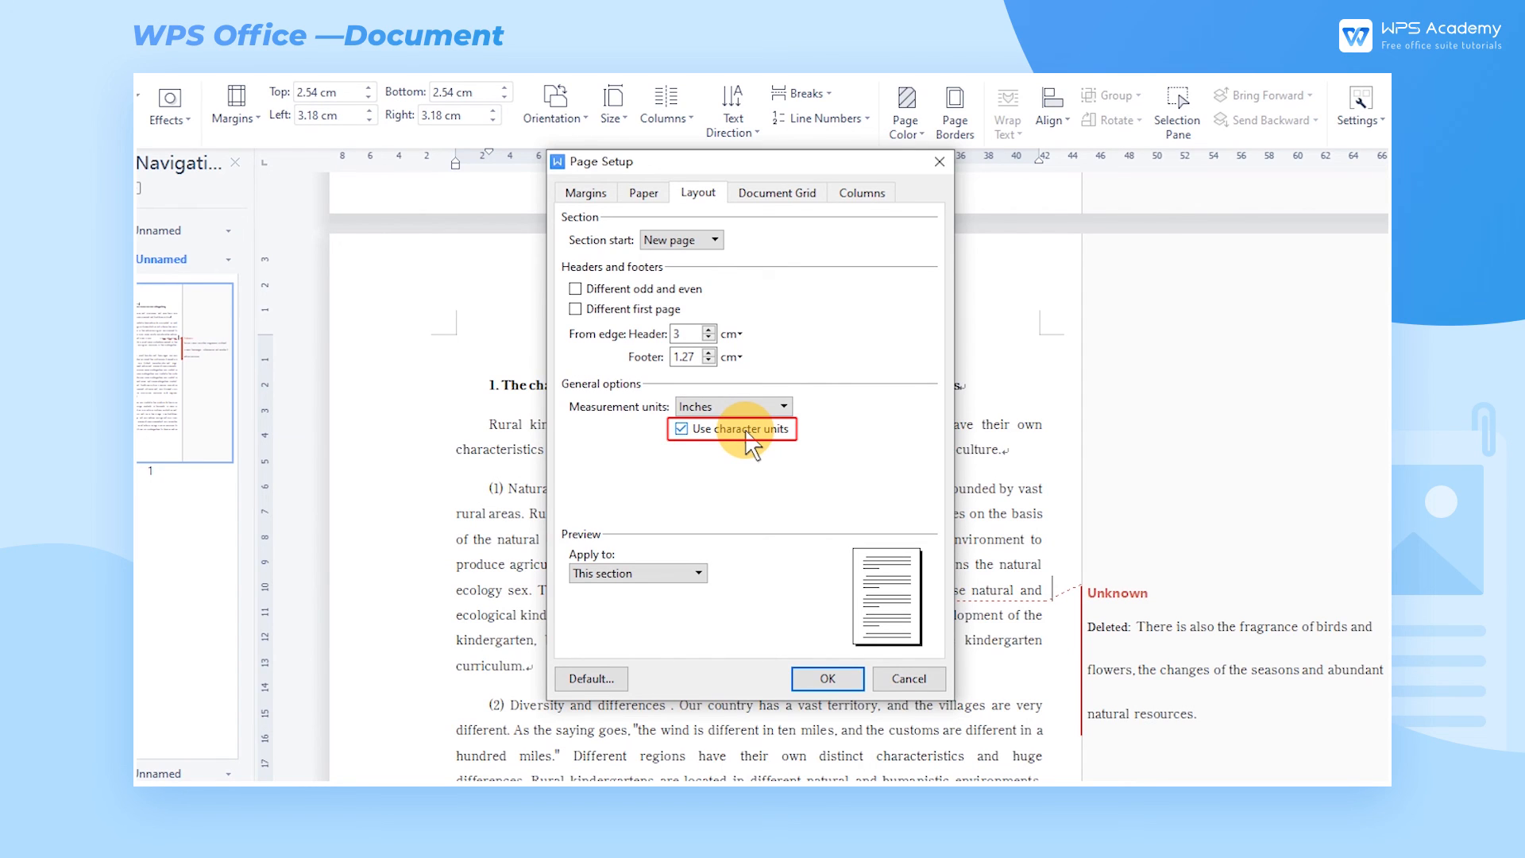
click(827, 677)
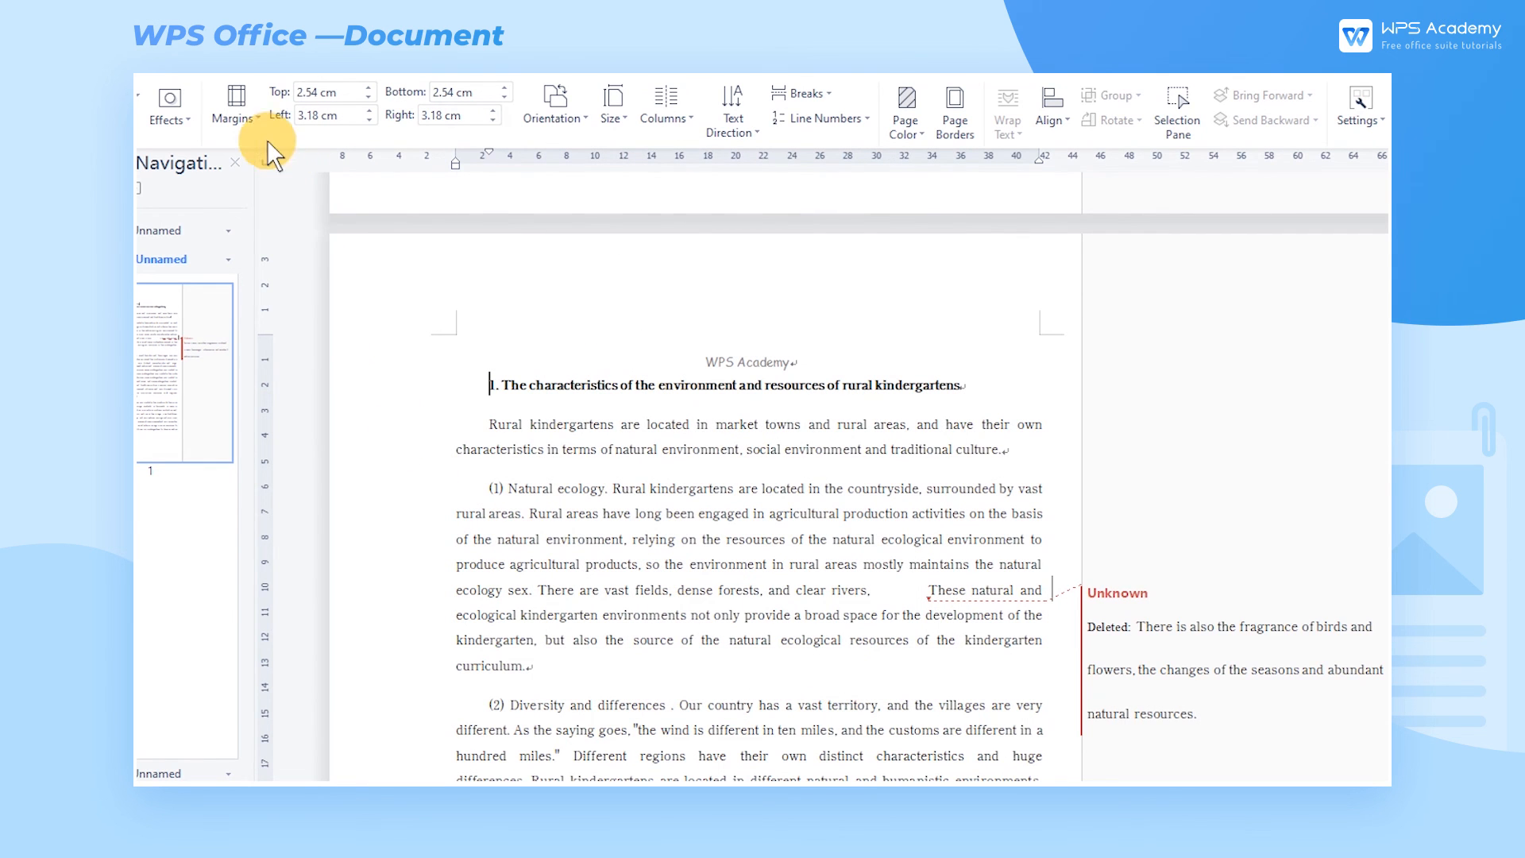
click(234, 107)
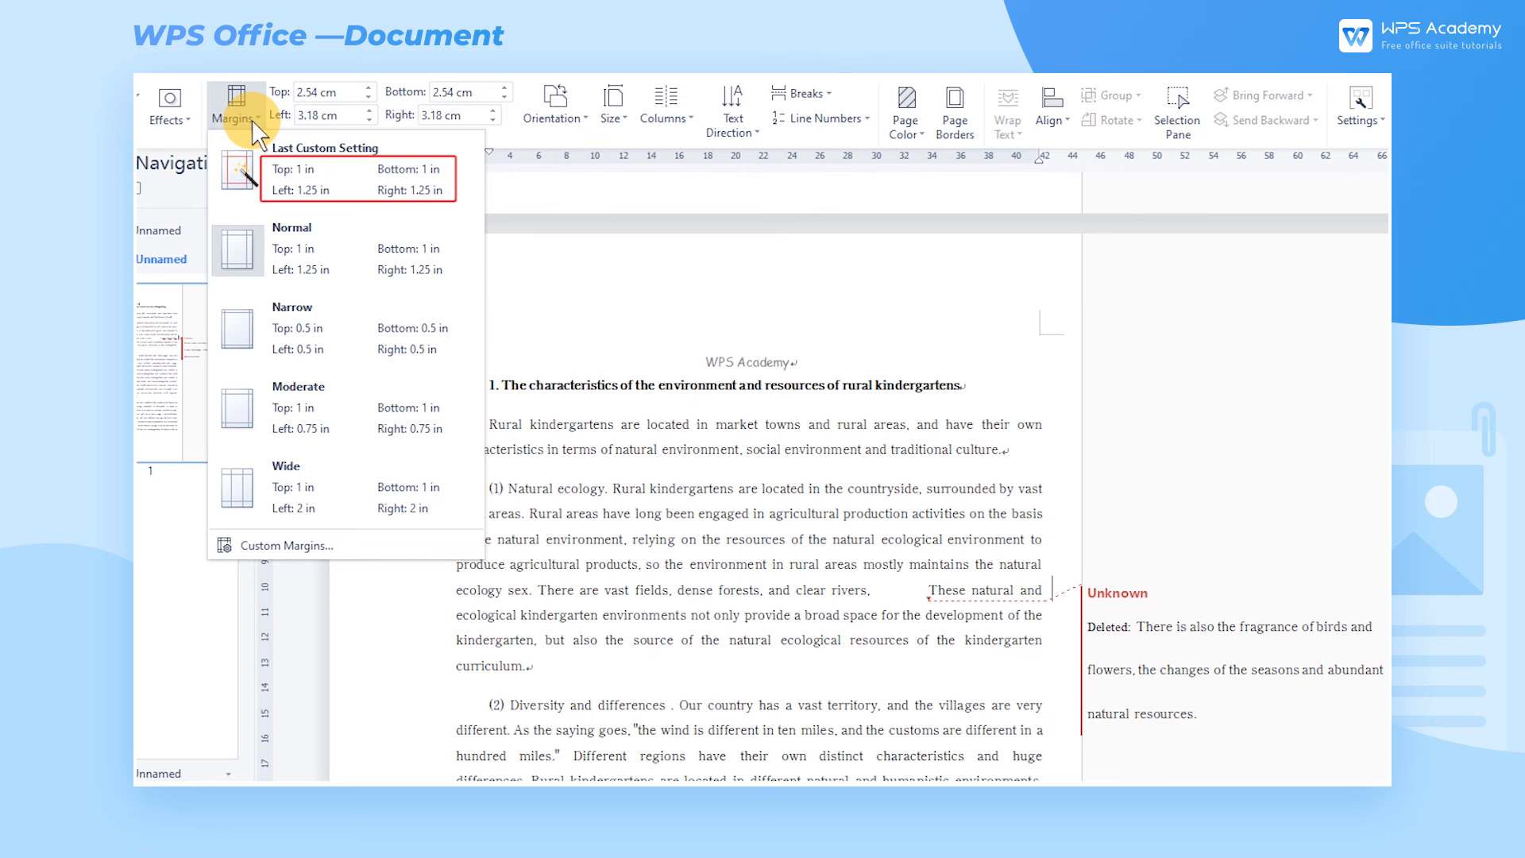